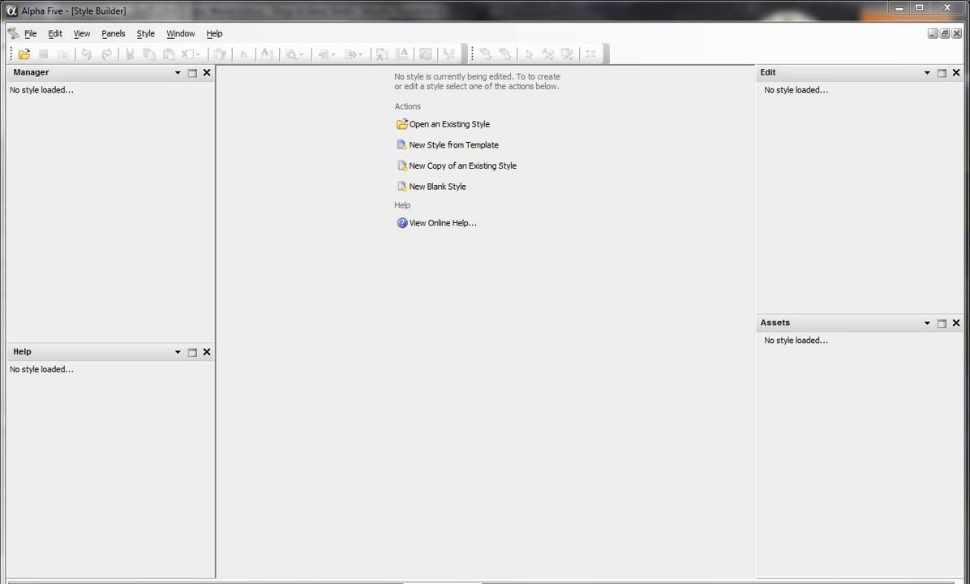
pyautogui.moveTo(344, 187)
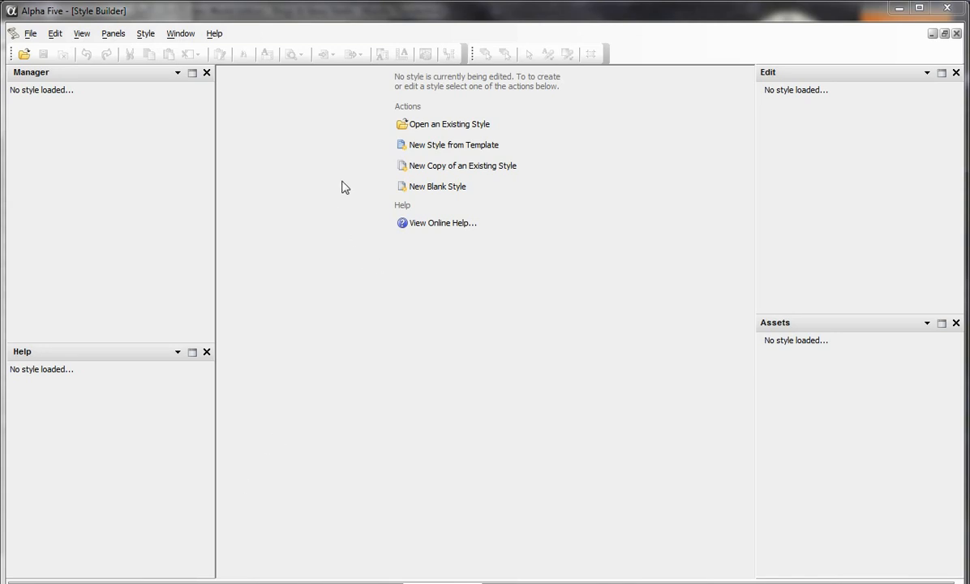
pyautogui.moveTo(386, 155)
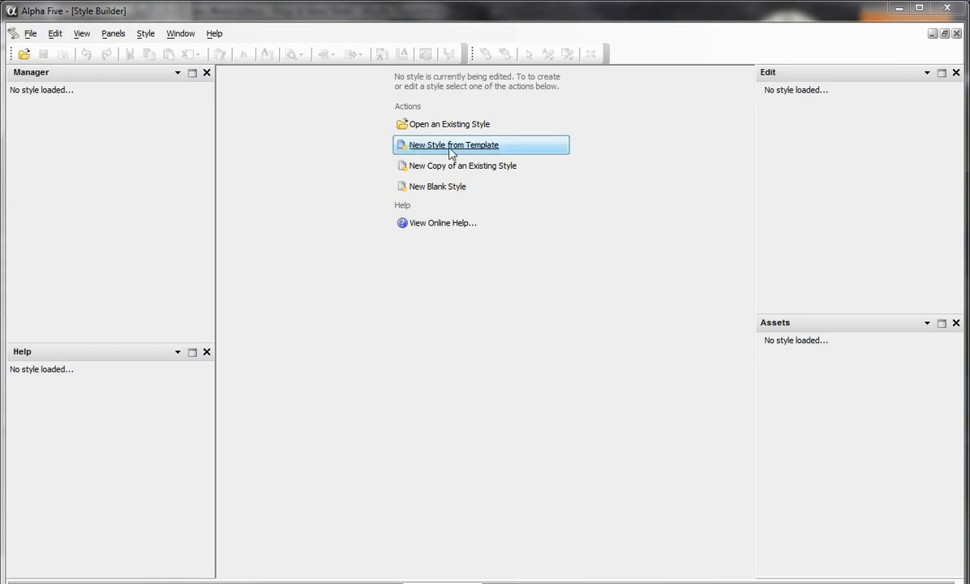
pyautogui.moveTo(295, 175)
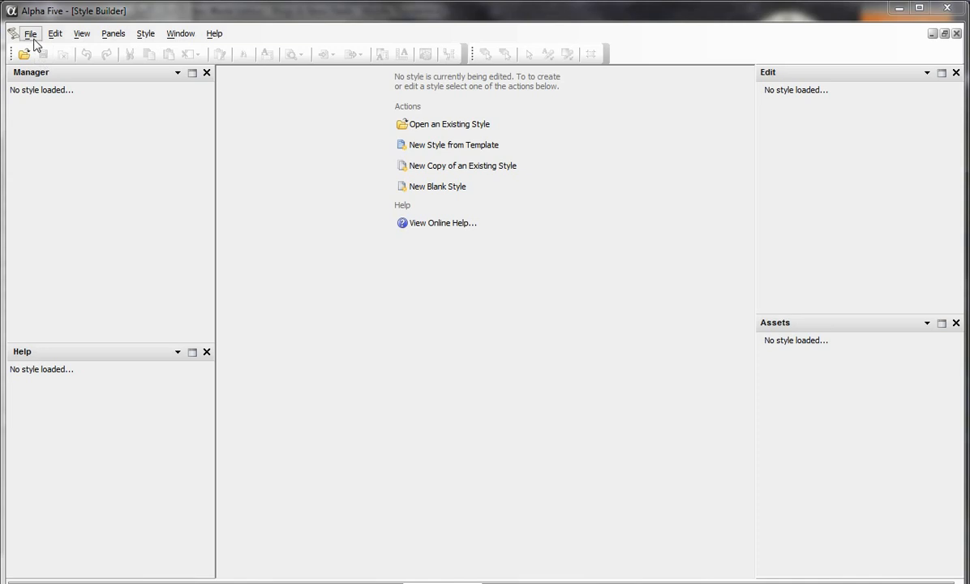
# Browse the File menu's New options: From Template, From Existing Style, Blank Style.
pyautogui.click(214, 33)
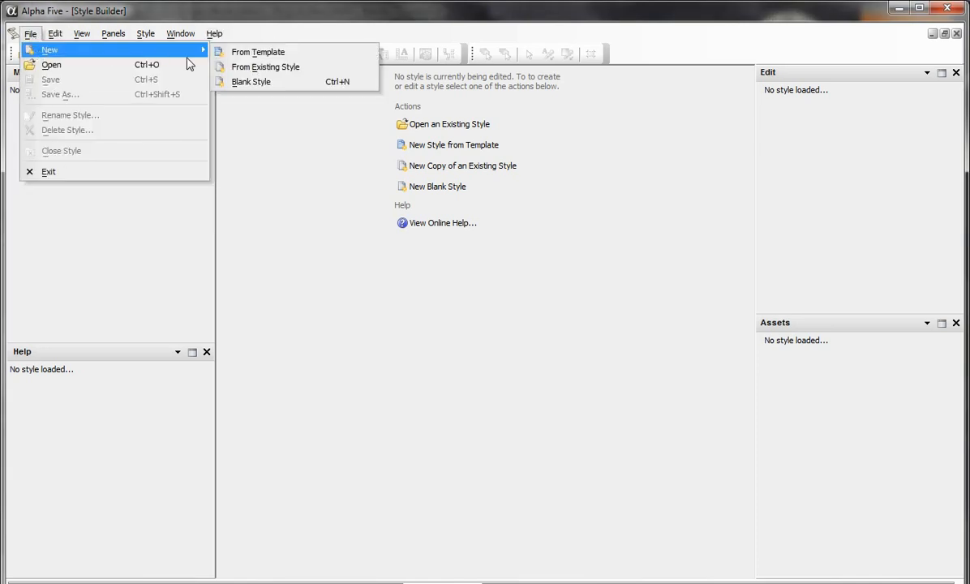
# Start a new style from template, previewing Mobile then settling on Gradient.
pyautogui.click(258, 51)
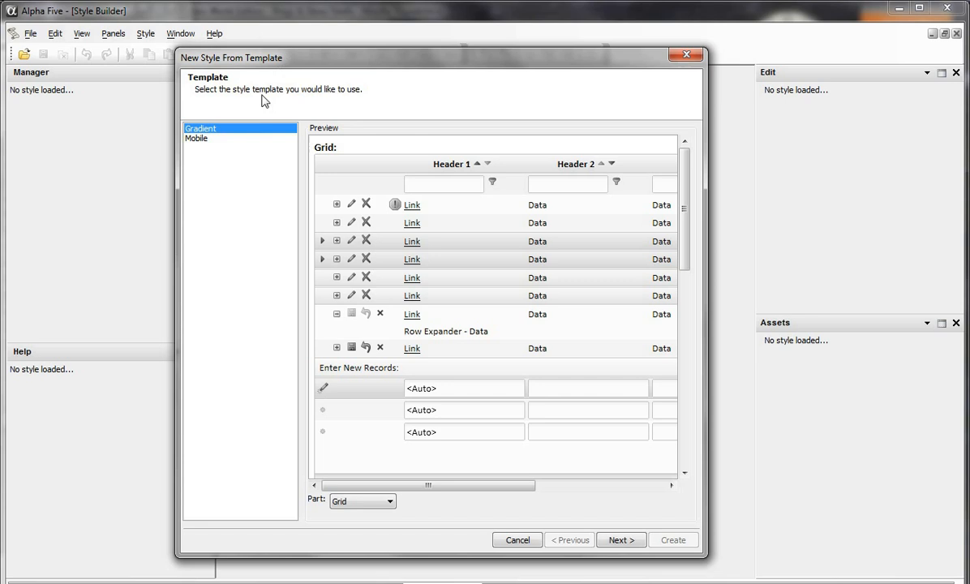
pyautogui.click(196, 138)
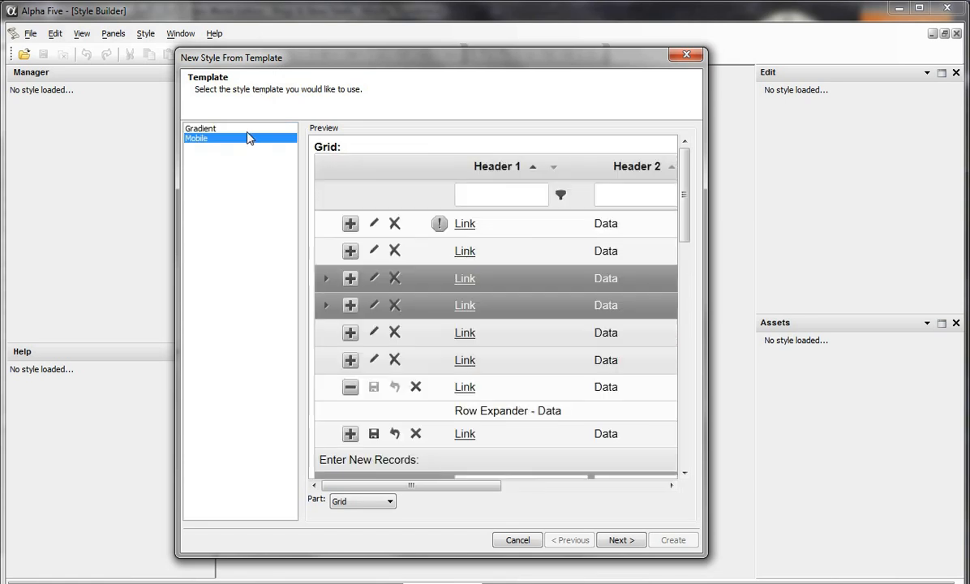
pyautogui.click(201, 128)
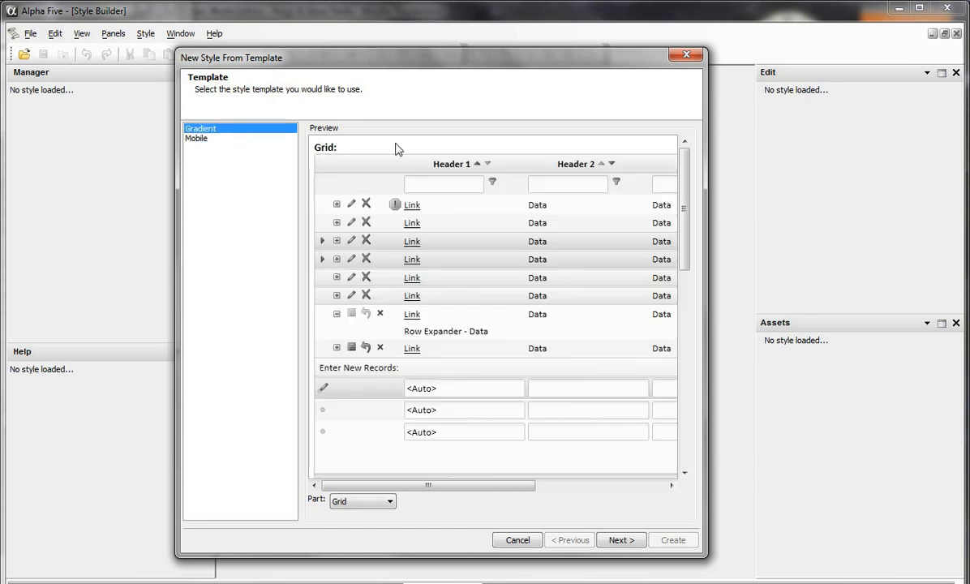
pyautogui.moveTo(428, 373)
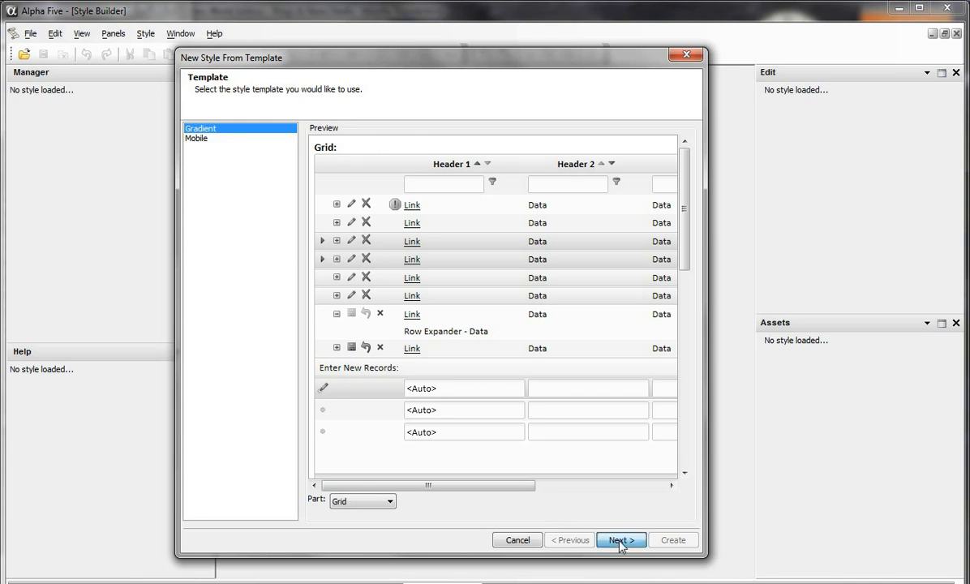
# Advance to the Adjust step and compare the Style and Icons colour groups.
pyautogui.click(619, 539)
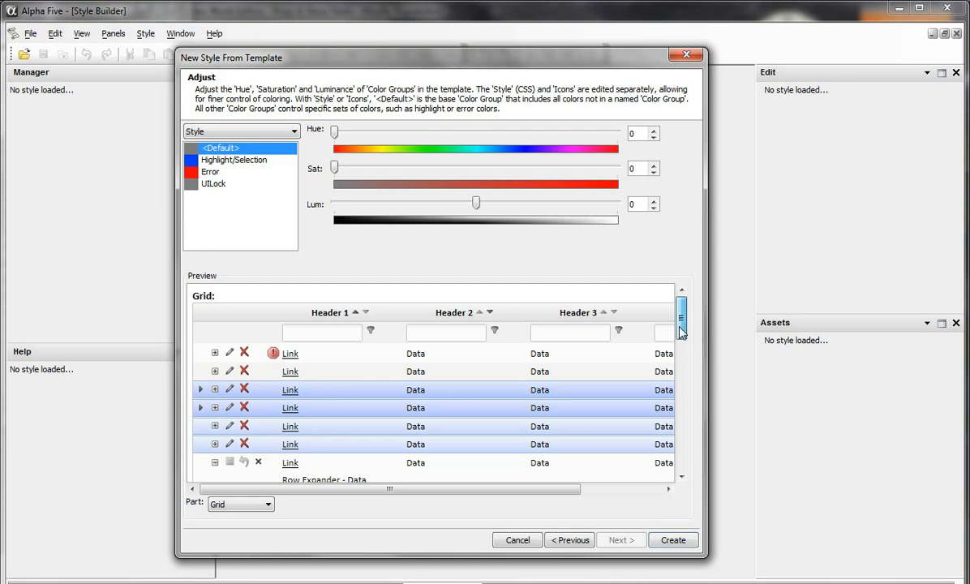
pyautogui.scroll(-3)
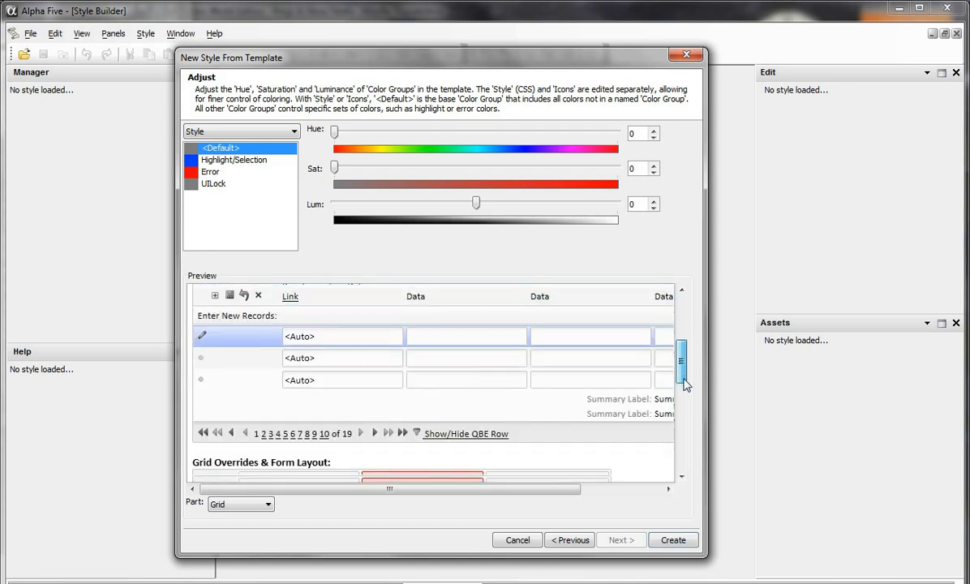
pyautogui.scroll(-3)
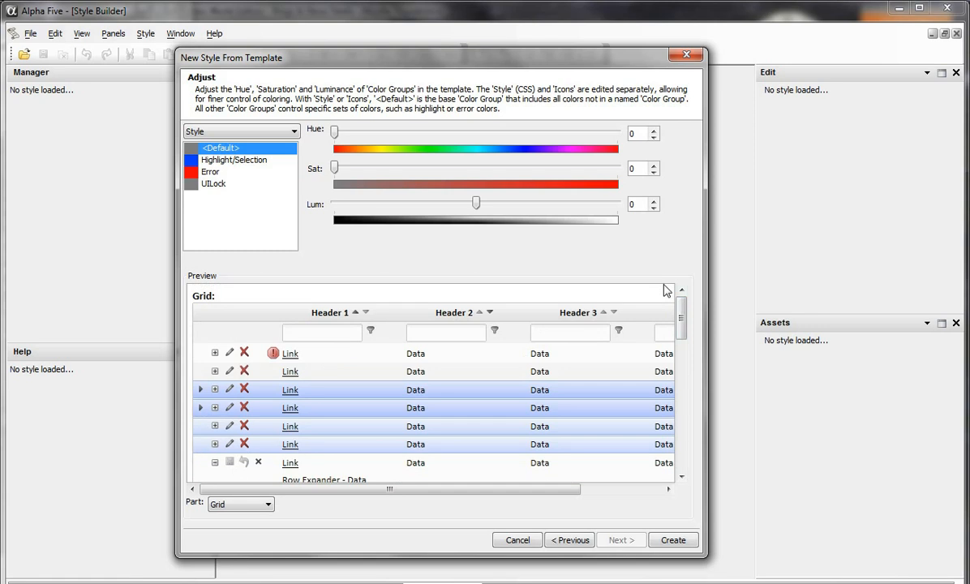
pyautogui.moveTo(193, 188)
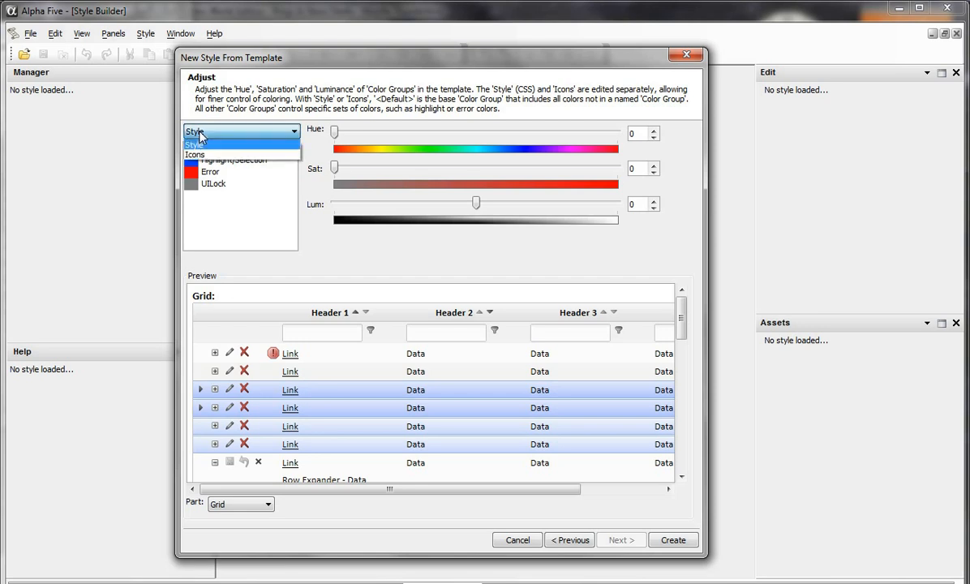
pyautogui.moveTo(195, 154)
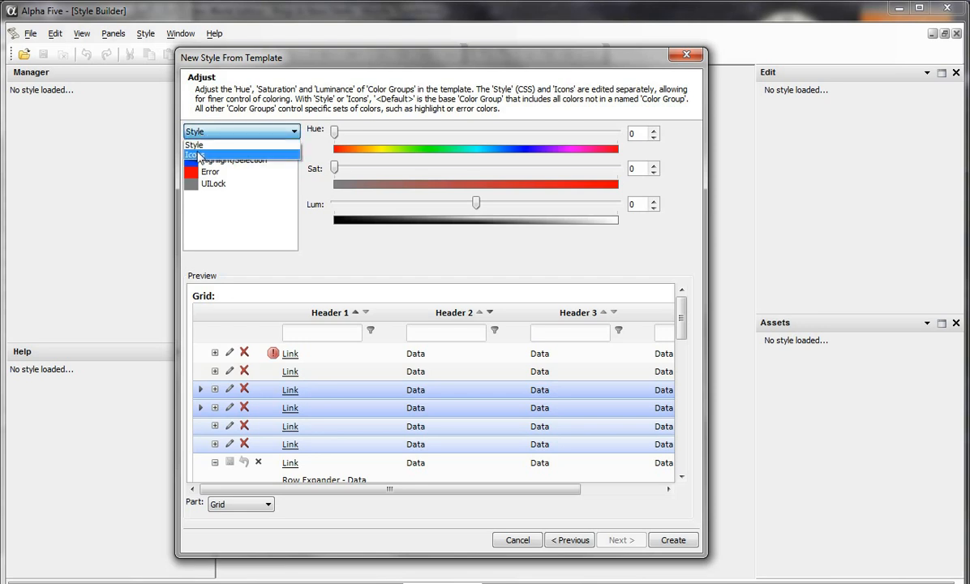
pyautogui.click(202, 155)
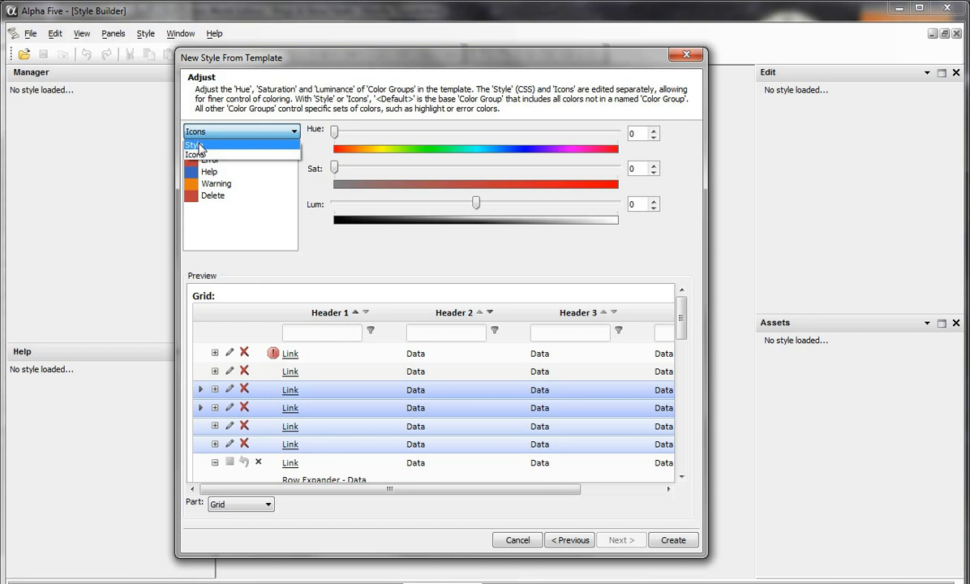
pyautogui.click(195, 143)
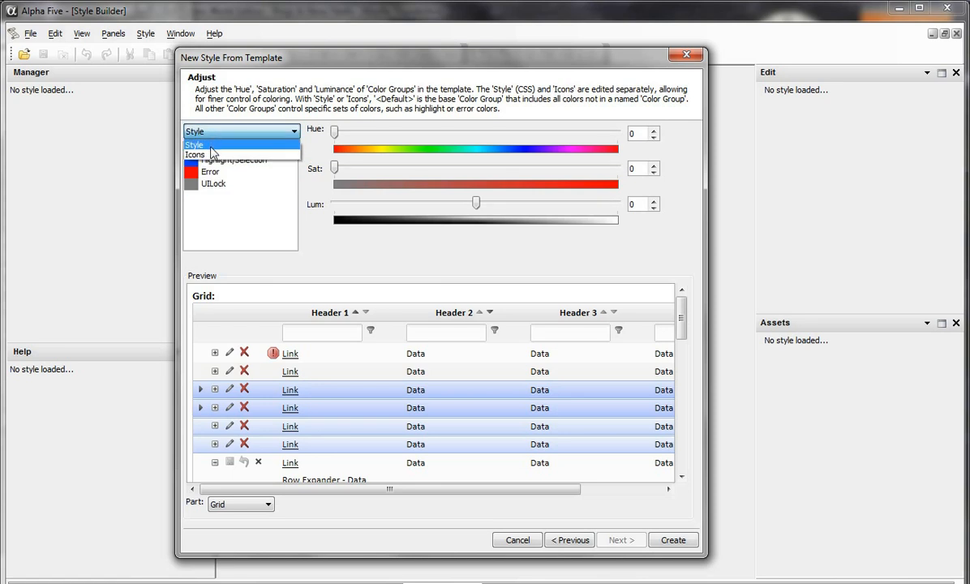
pyautogui.click(219, 148)
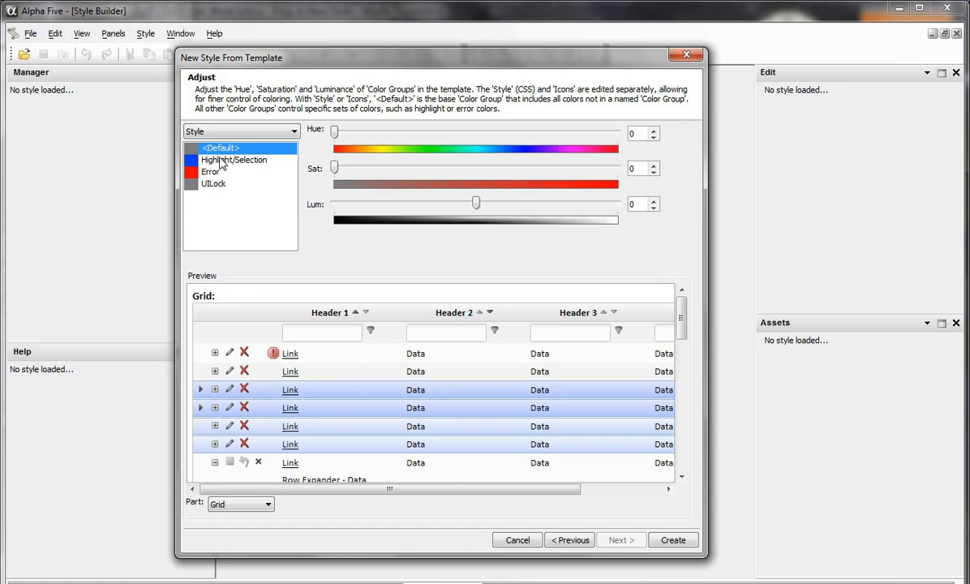
pyautogui.click(267, 131)
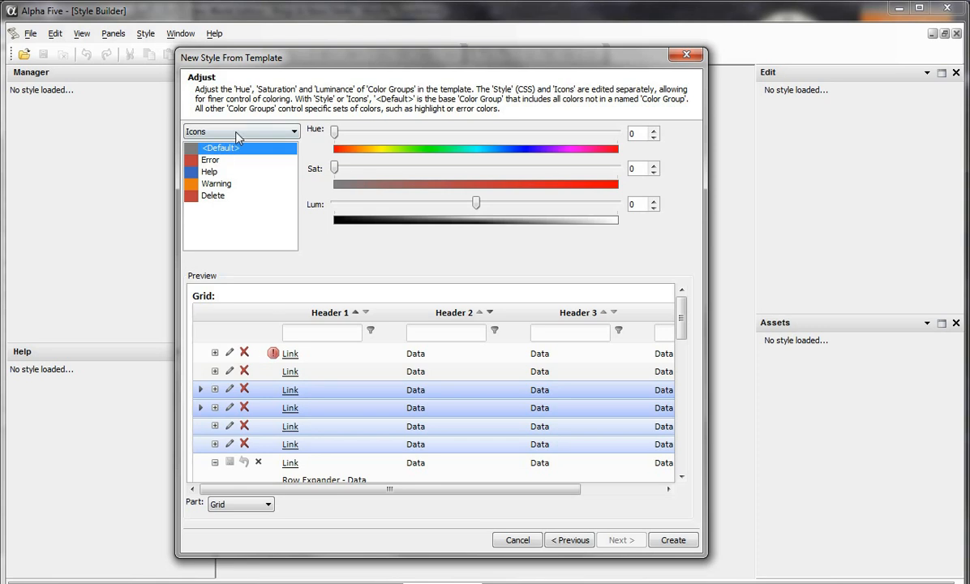
pyautogui.click(240, 132)
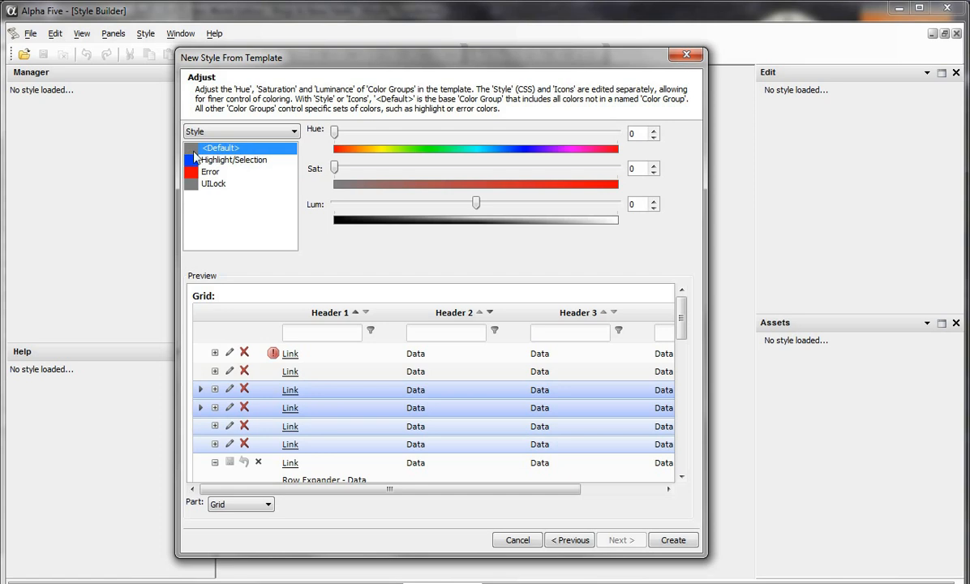
pyautogui.moveTo(256, 154)
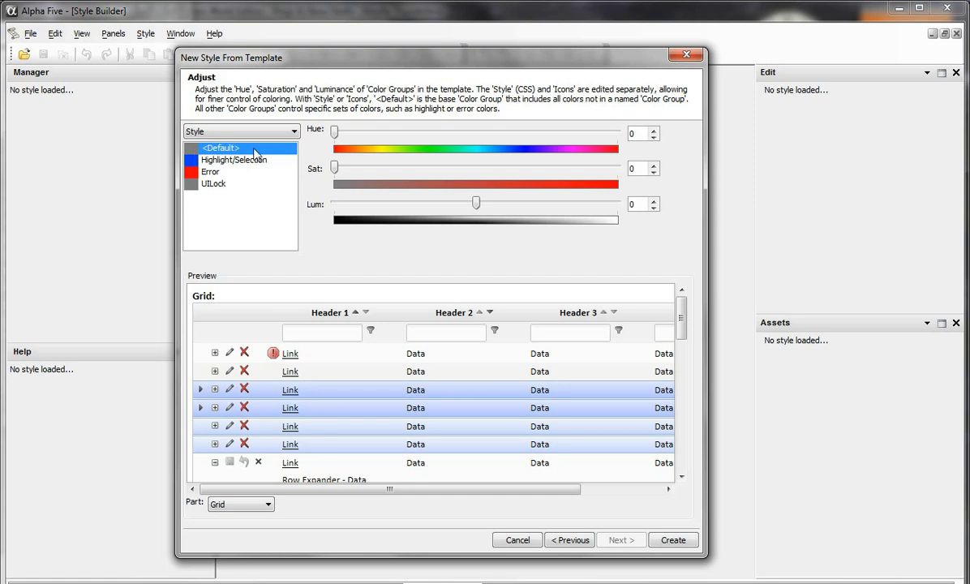
pyautogui.moveTo(191, 165)
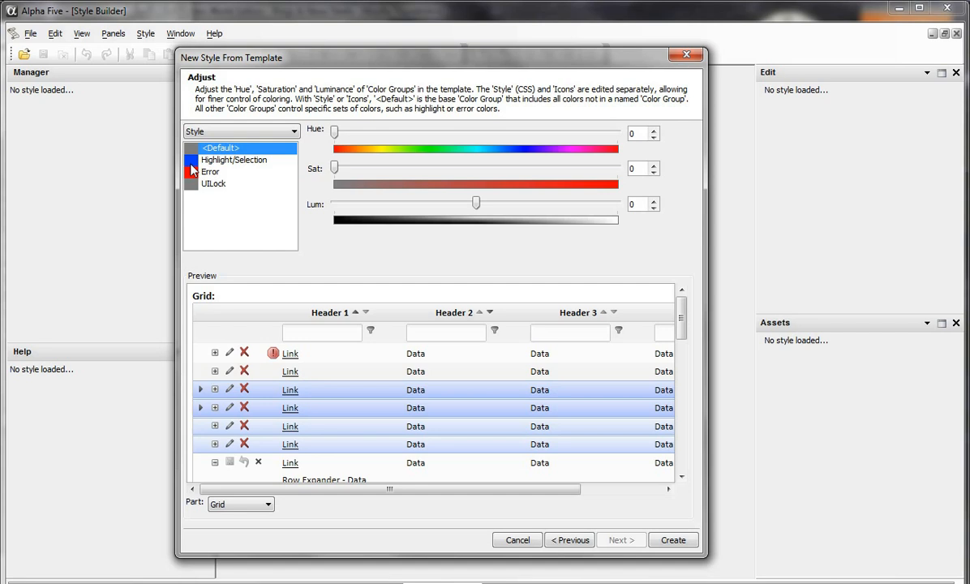
pyautogui.moveTo(201, 204)
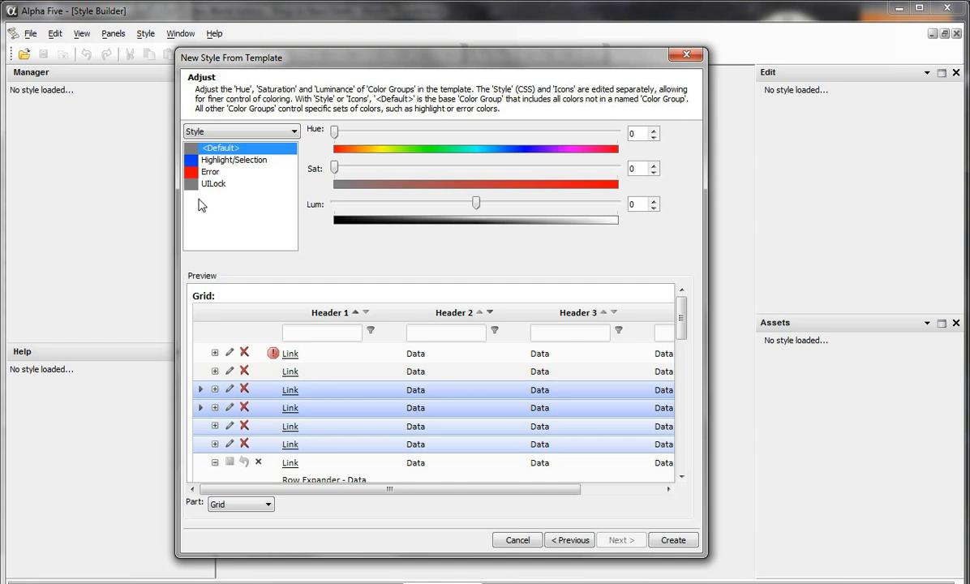
pyautogui.moveTo(269, 314)
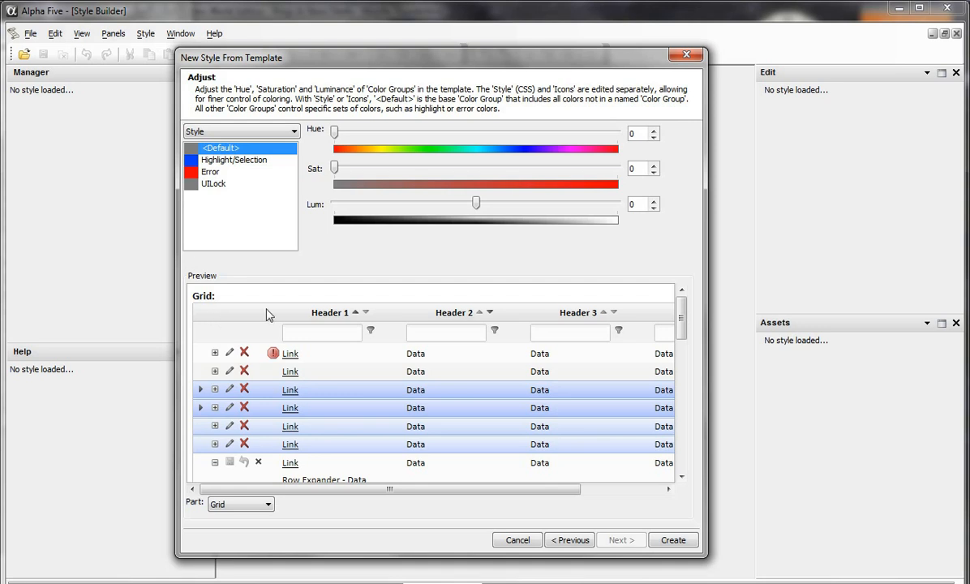
pyautogui.moveTo(203, 317)
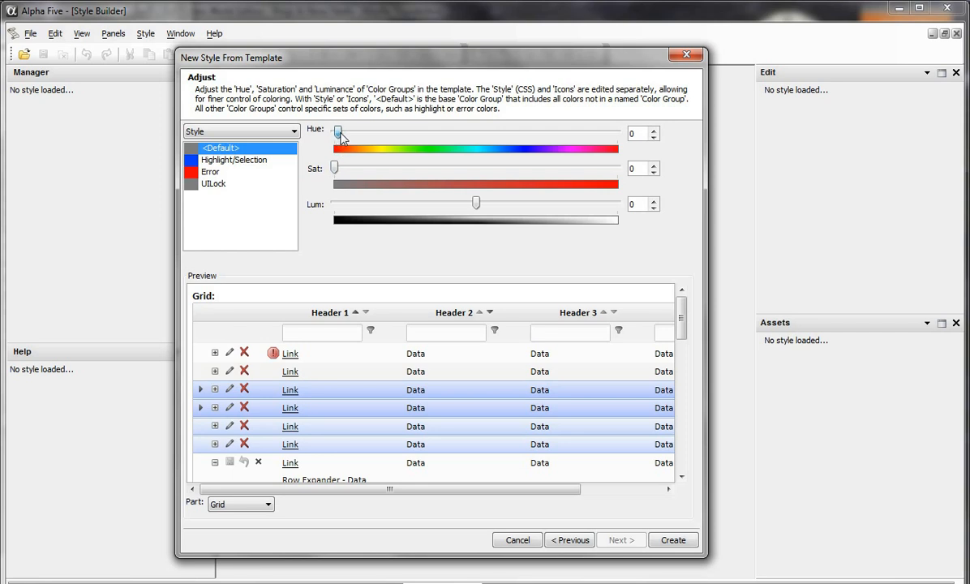
# Set the Default style colour group to hue 32 and saturation 51 for an orange tint.
pyautogui.moveTo(338, 133); pyautogui.dragTo(358, 133)
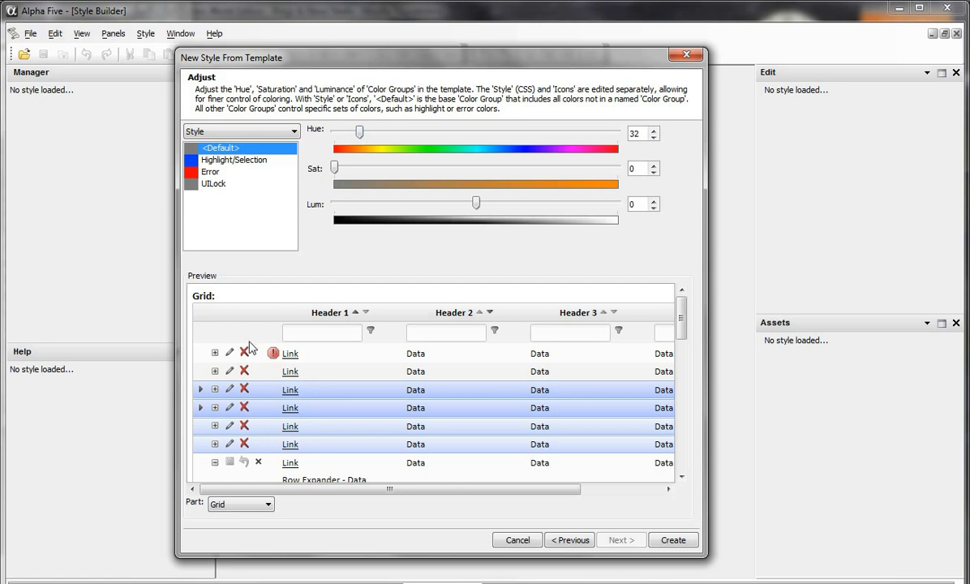
pyautogui.moveTo(337, 357)
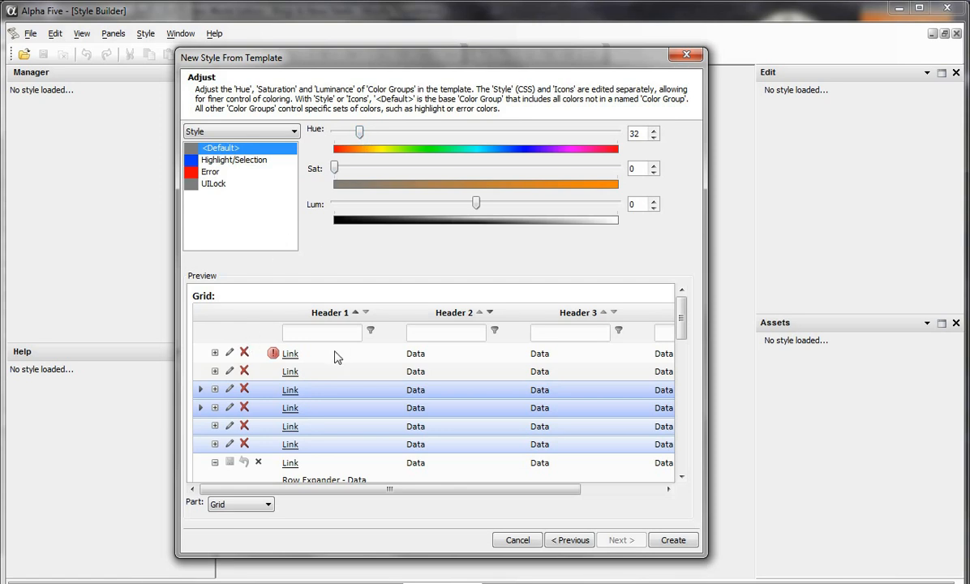
pyautogui.moveTo(307, 283)
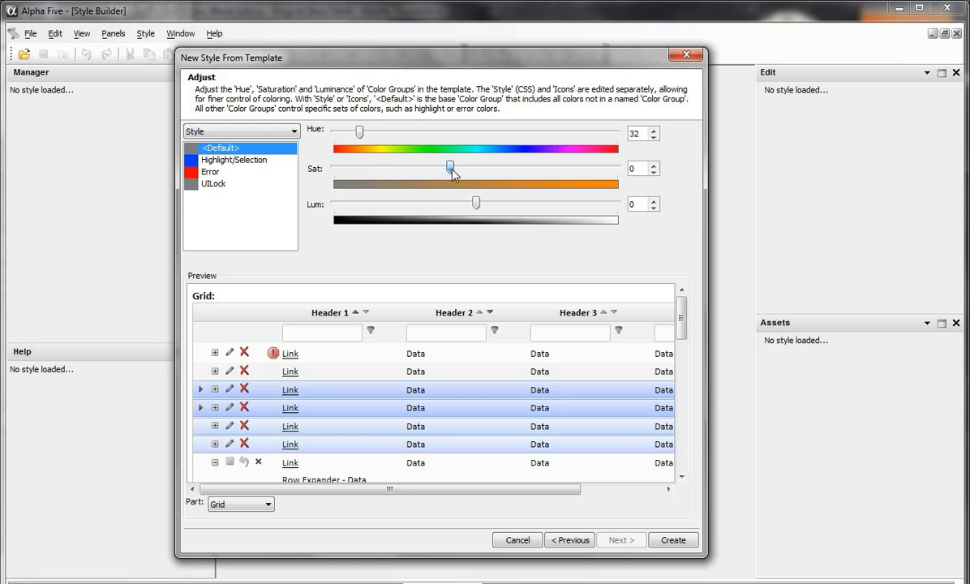
pyautogui.moveTo(451, 167); pyautogui.dragTo(479, 167)
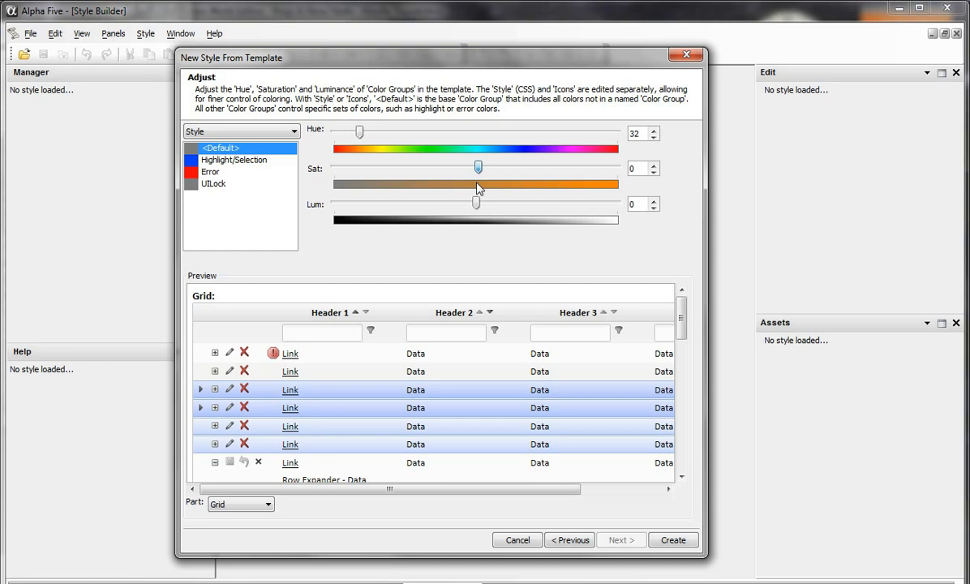
pyautogui.moveTo(477, 185); pyautogui.dragTo(477, 185)
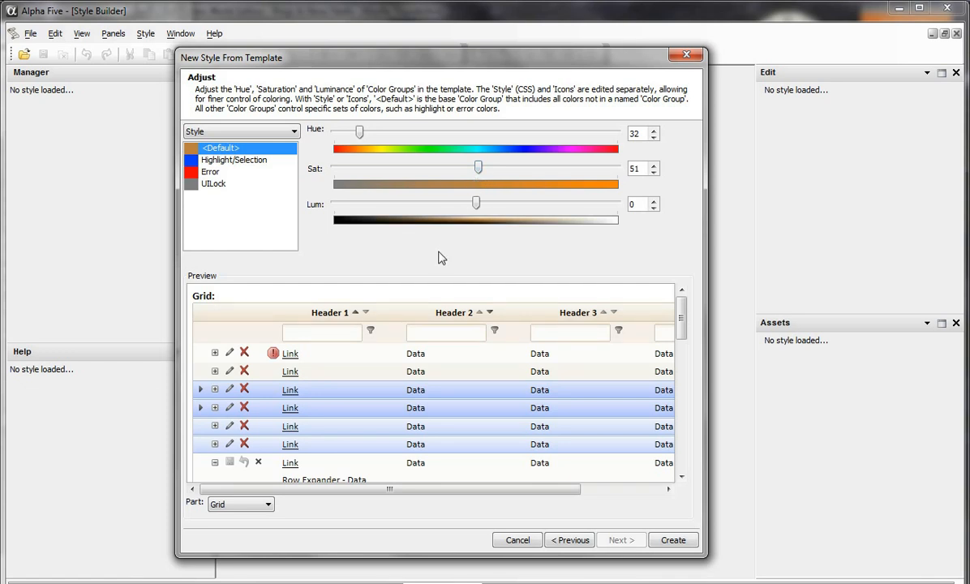
pyautogui.moveTo(385, 315)
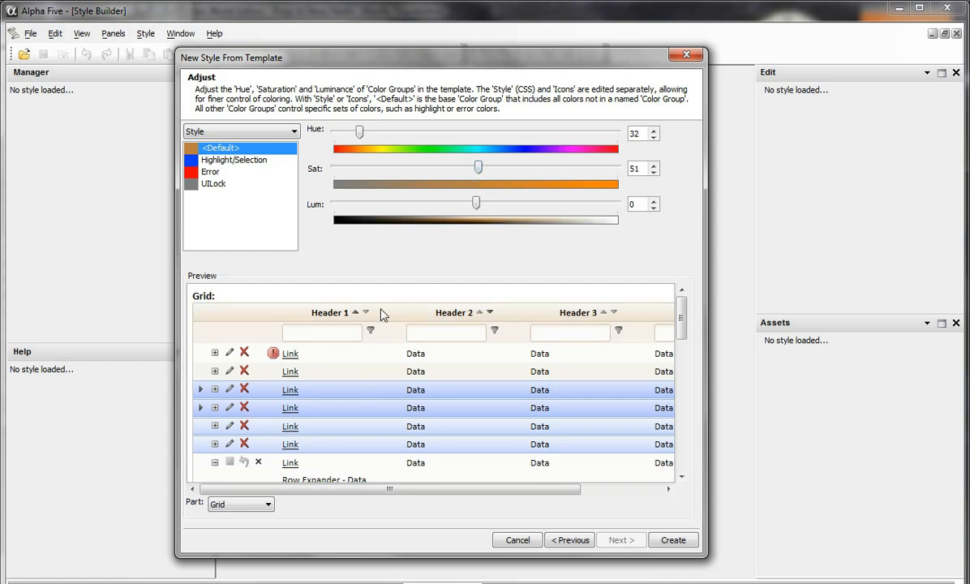
pyautogui.moveTo(377, 331)
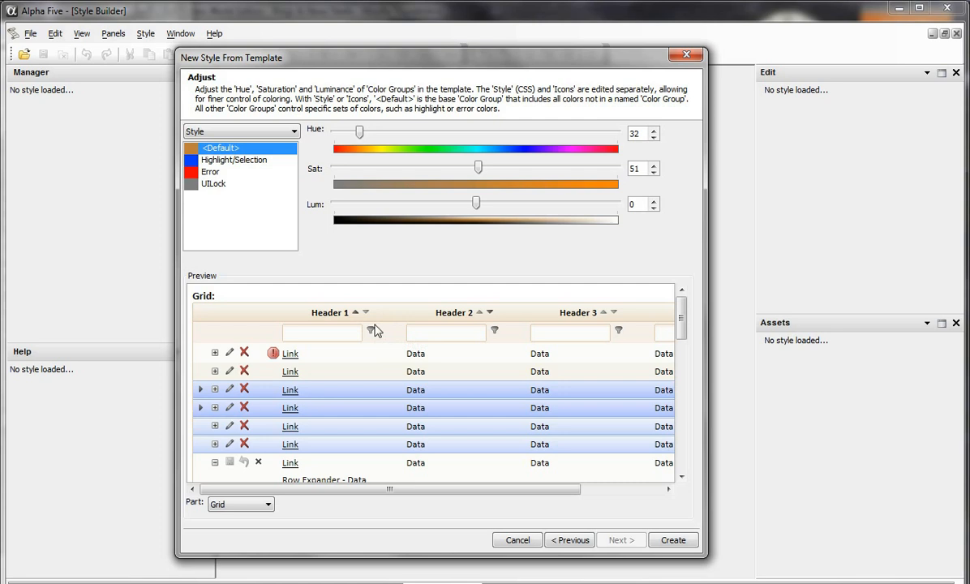
pyautogui.moveTo(232, 425)
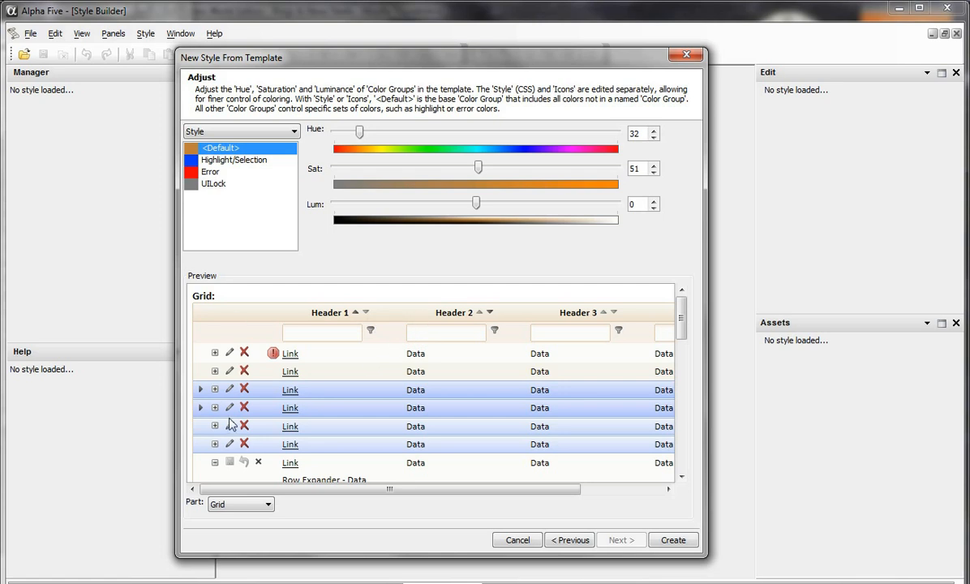
pyautogui.moveTo(354, 396)
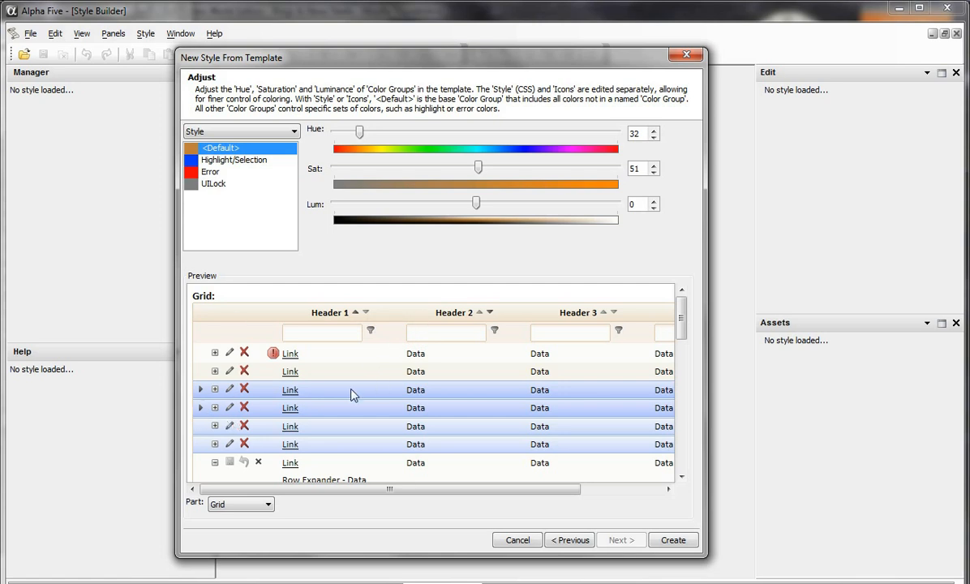
pyautogui.moveTo(405, 425)
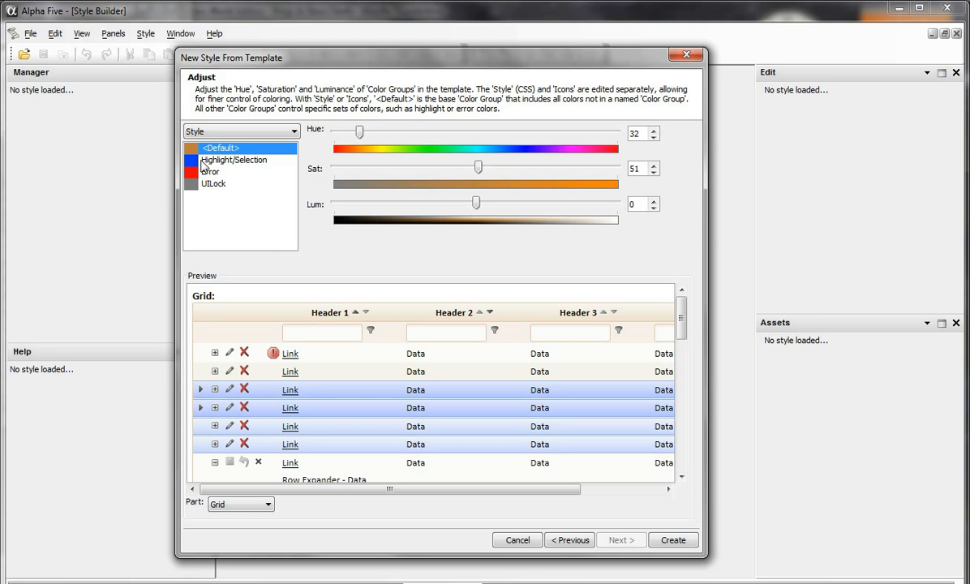
# Set the Highlight/Selection group to hue 32, saturation 100, luminance -3.
pyautogui.click(233, 160)
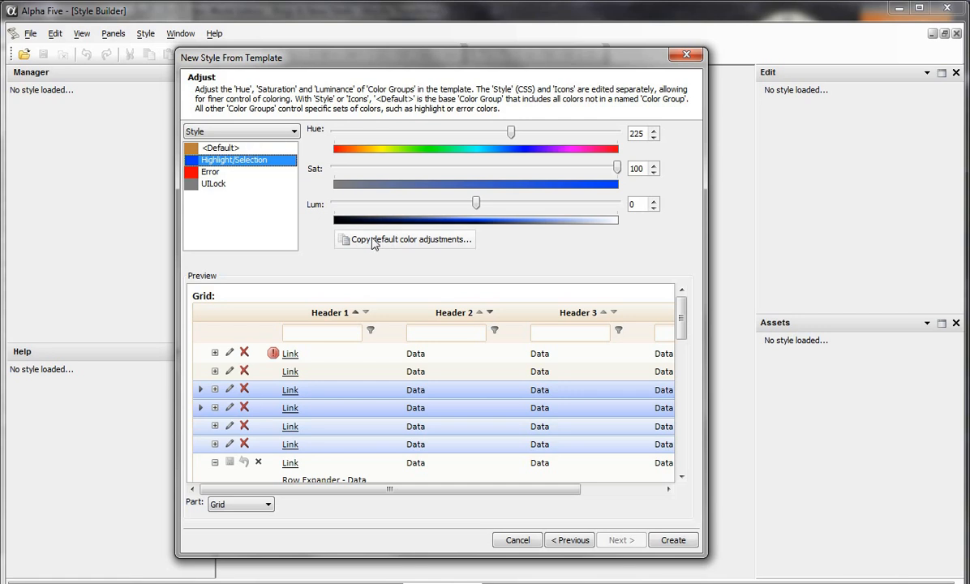
pyautogui.moveTo(361, 253)
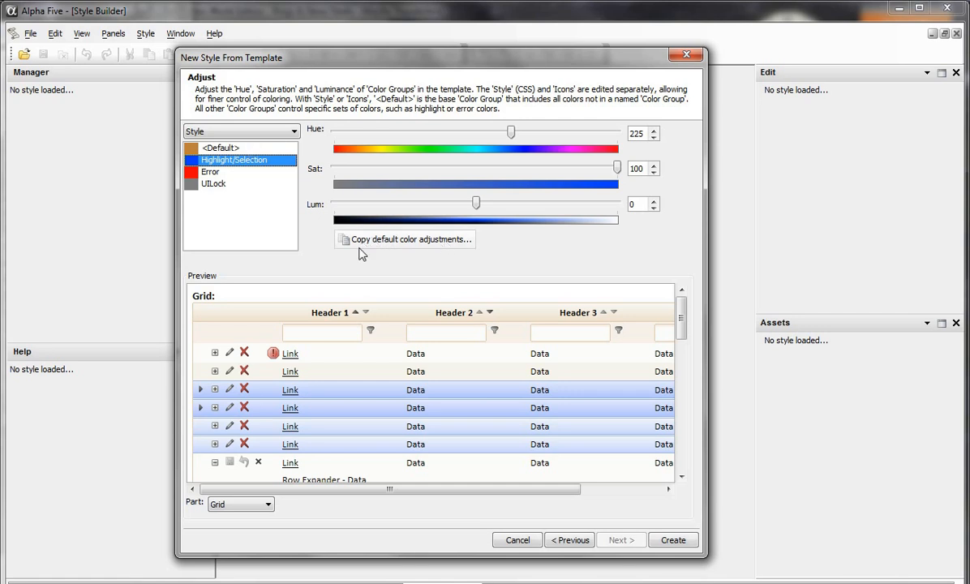
pyautogui.moveTo(511, 131); pyautogui.dragTo(358, 132)
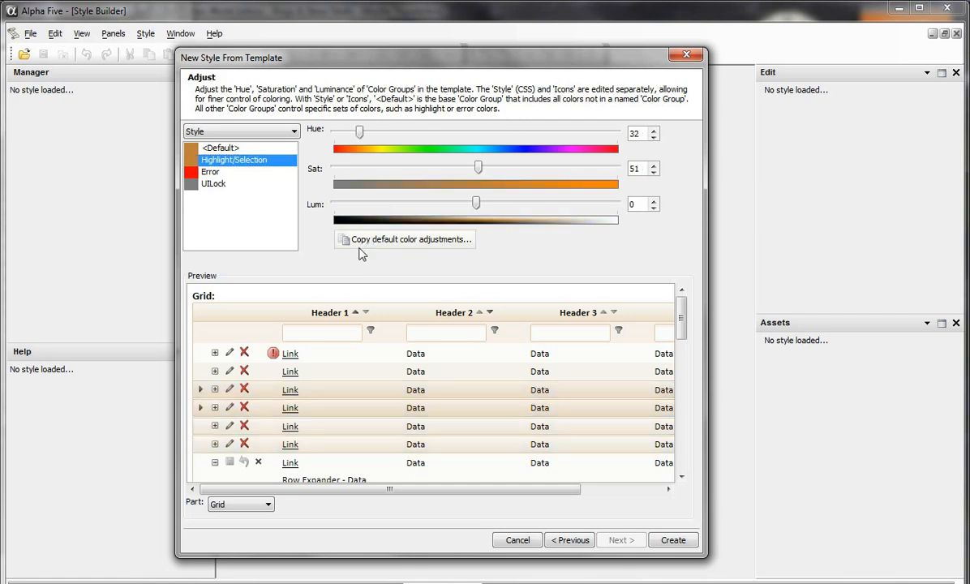
pyautogui.moveTo(317, 430)
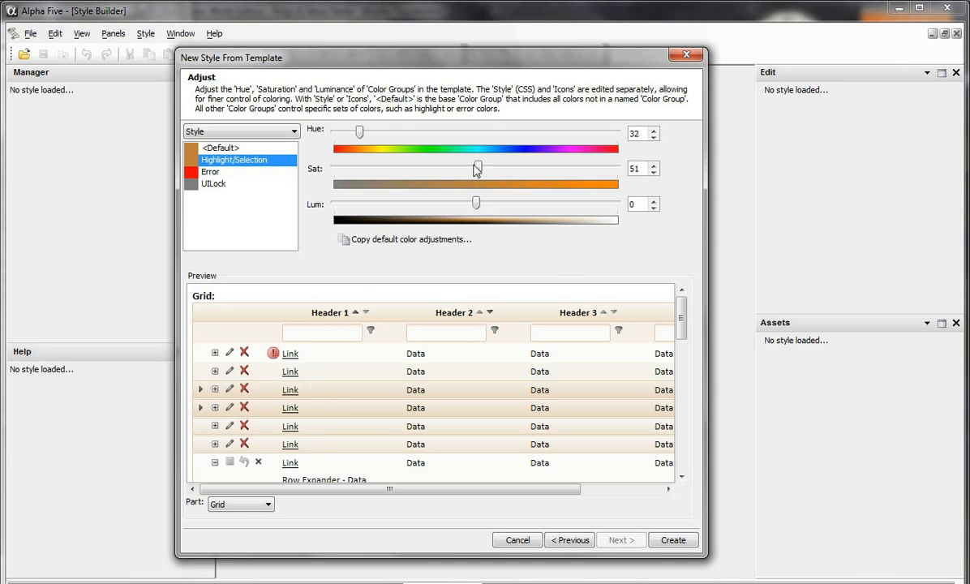
pyautogui.moveTo(477, 167); pyautogui.dragTo(616, 167)
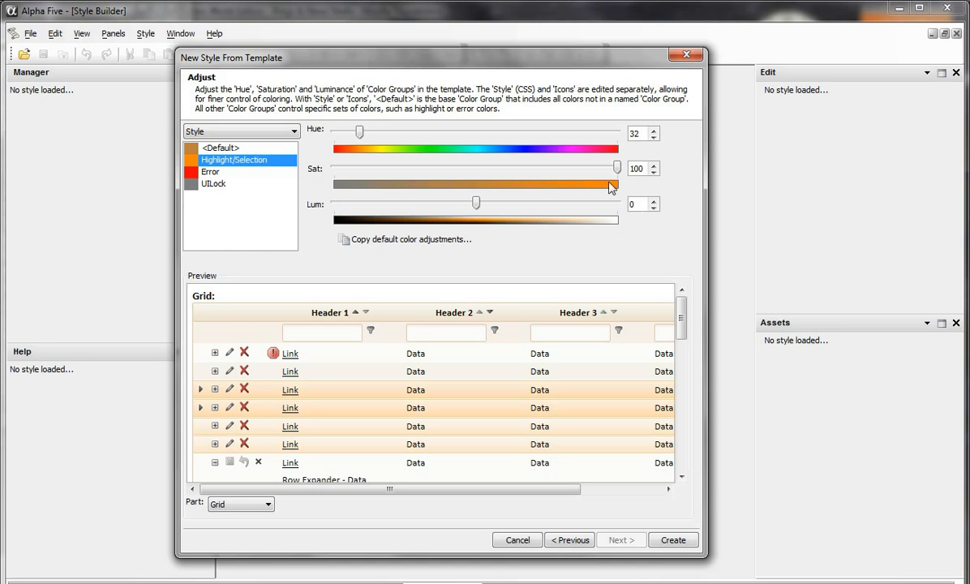
pyautogui.moveTo(360, 192)
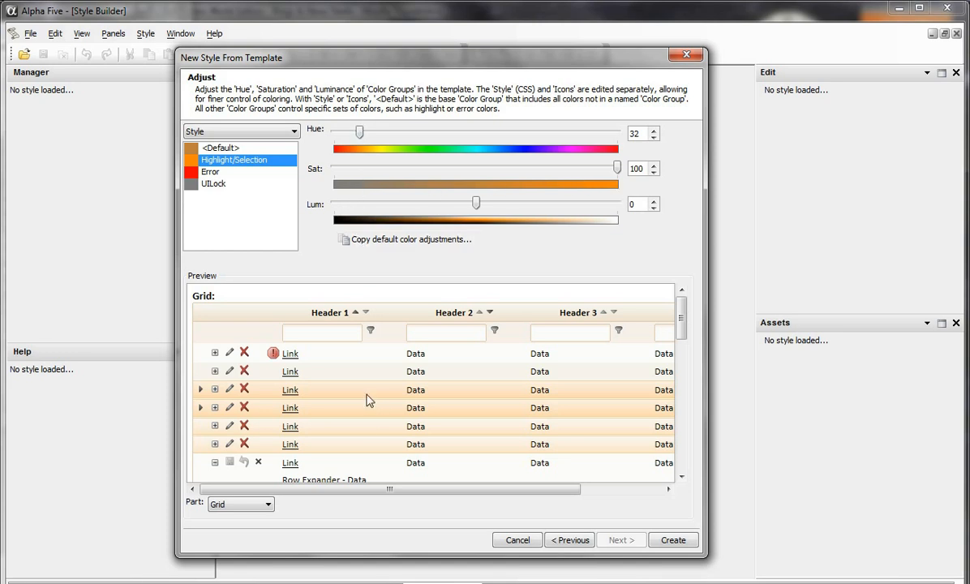
pyautogui.moveTo(637, 224)
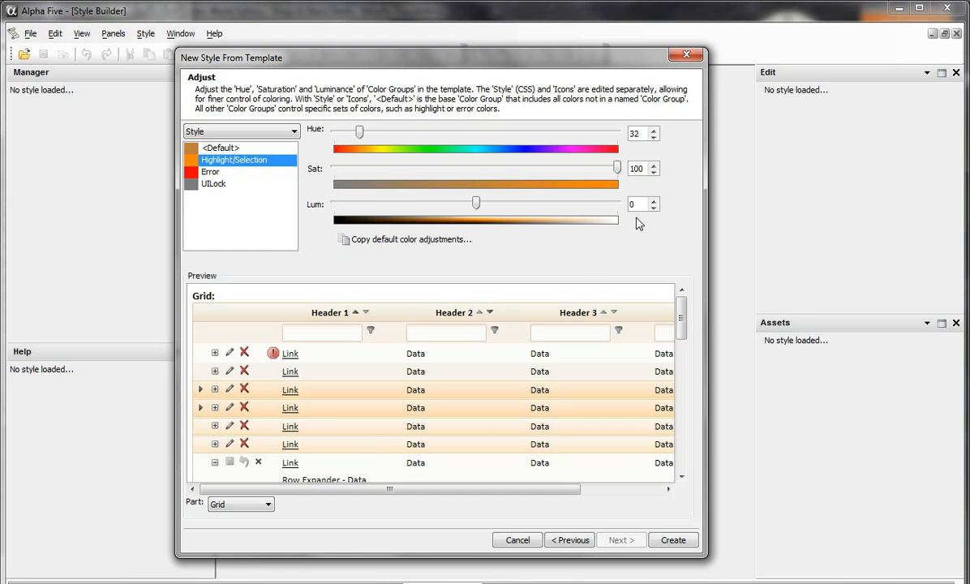
pyautogui.moveTo(548, 226)
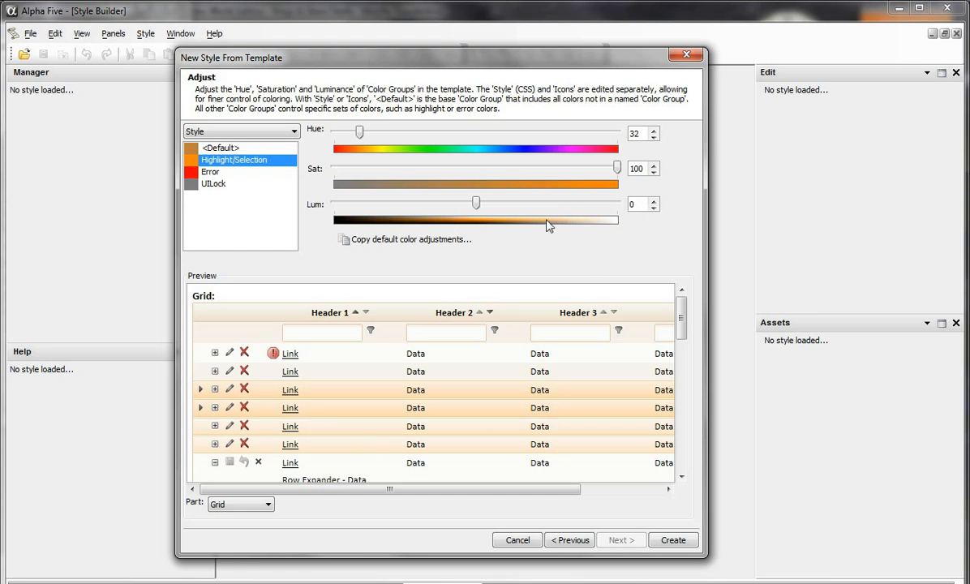
pyautogui.moveTo(657, 214)
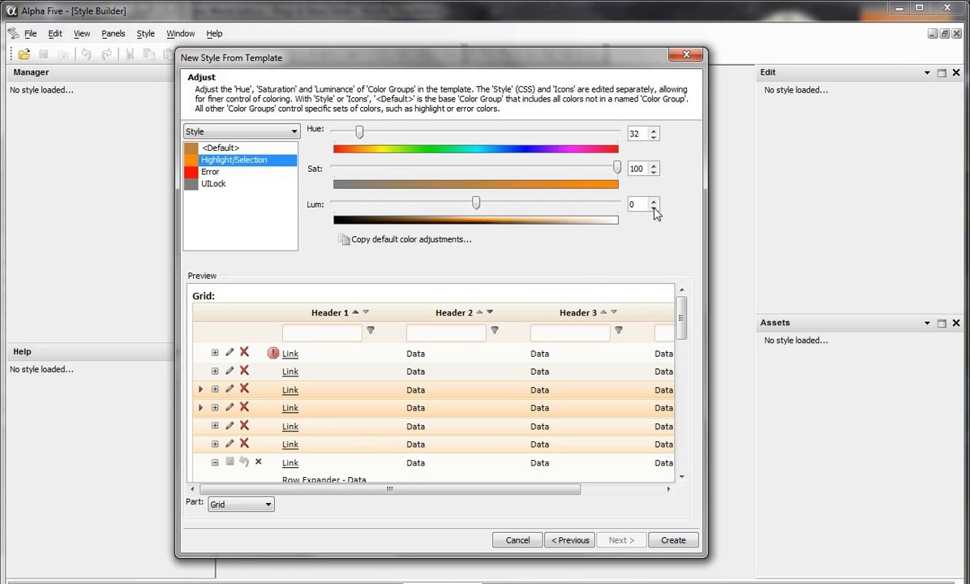
pyautogui.click(655, 201)
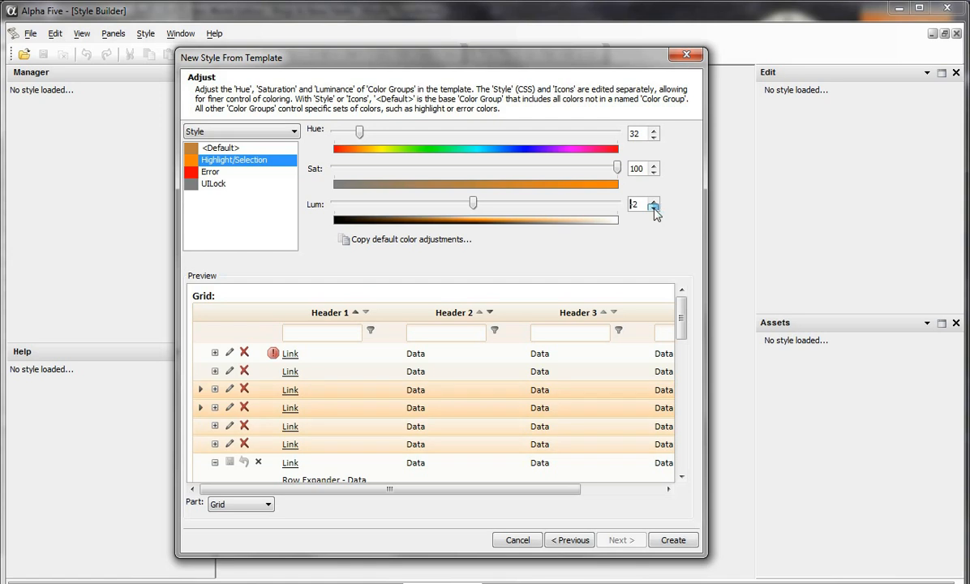
pyautogui.click(654, 201)
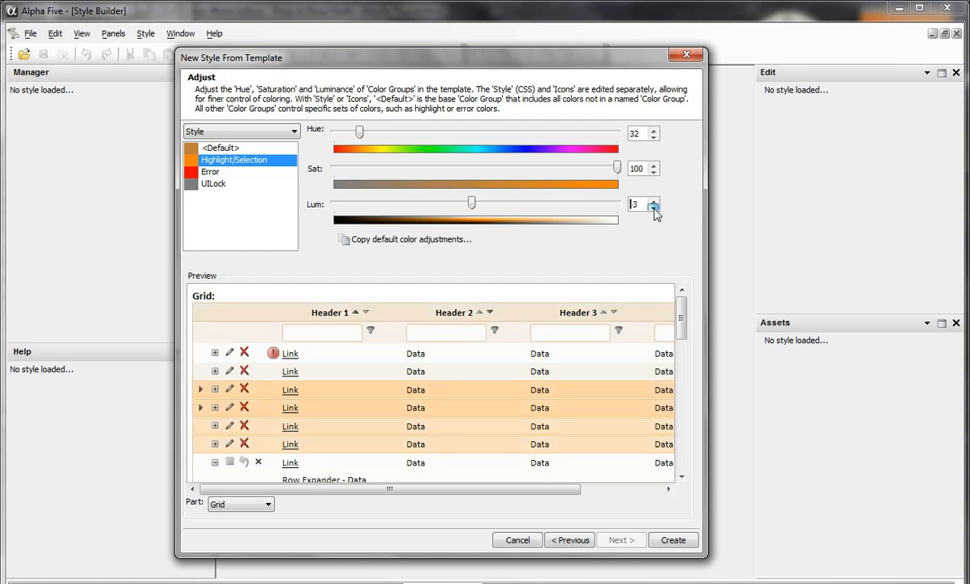
pyautogui.click(655, 208)
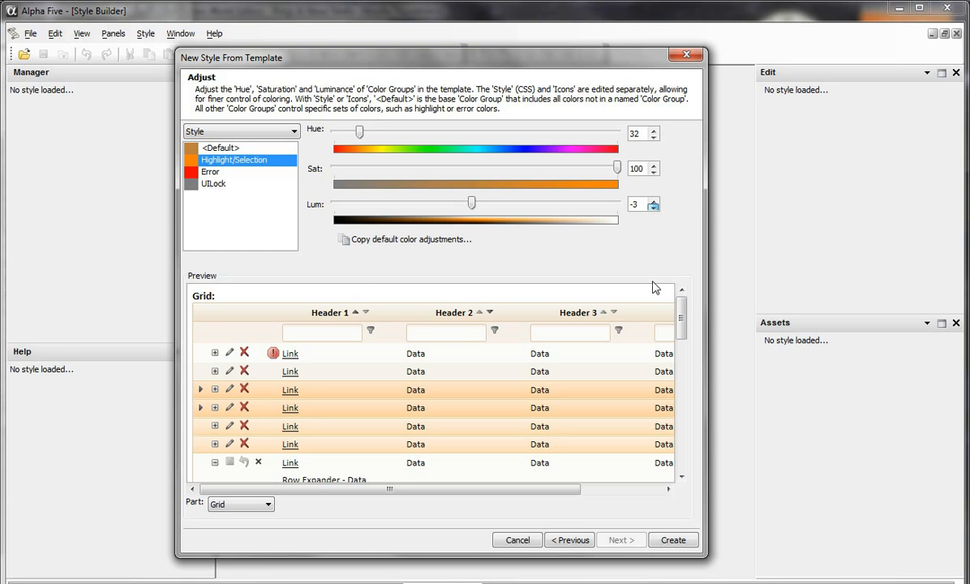
pyautogui.moveTo(548, 371)
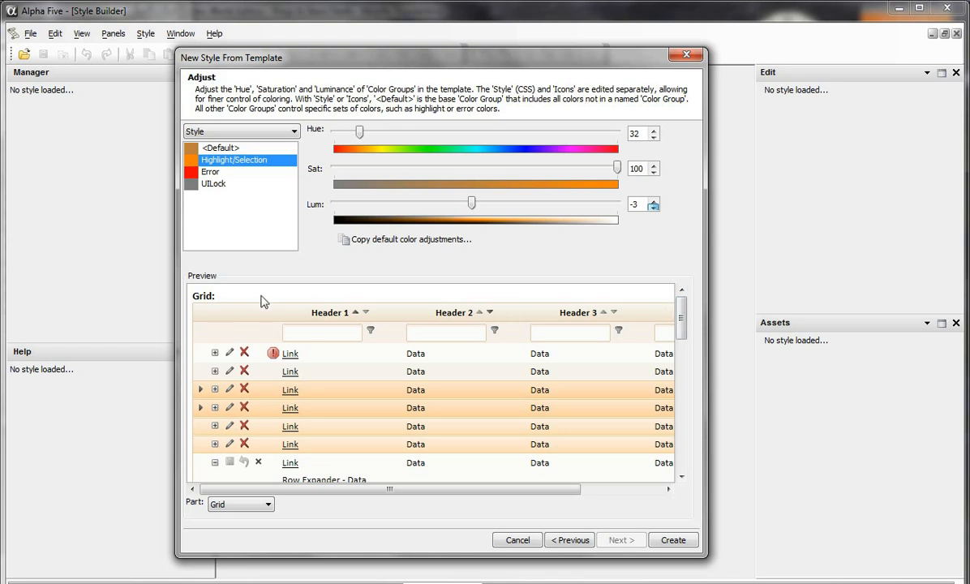
pyautogui.moveTo(311, 458)
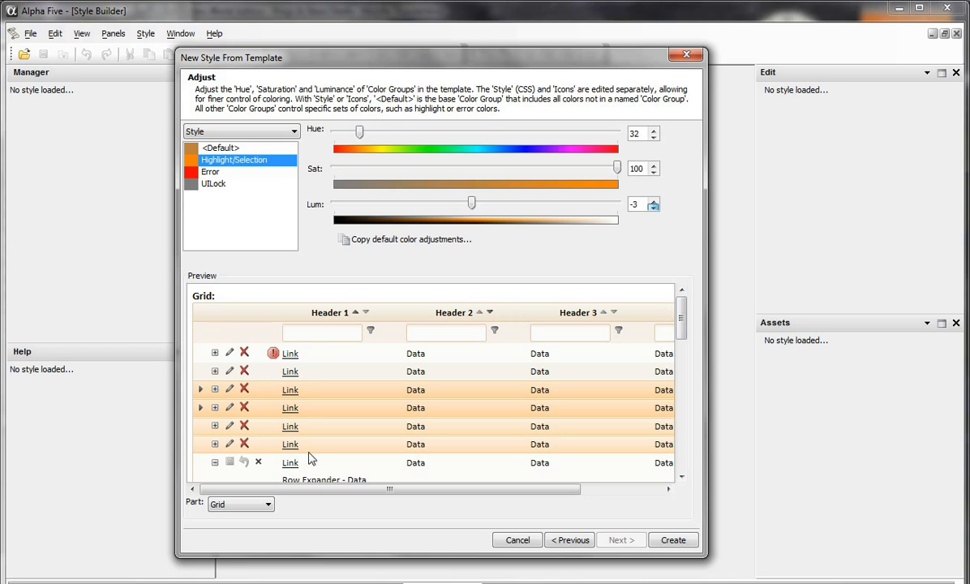
pyautogui.moveTo(219, 452)
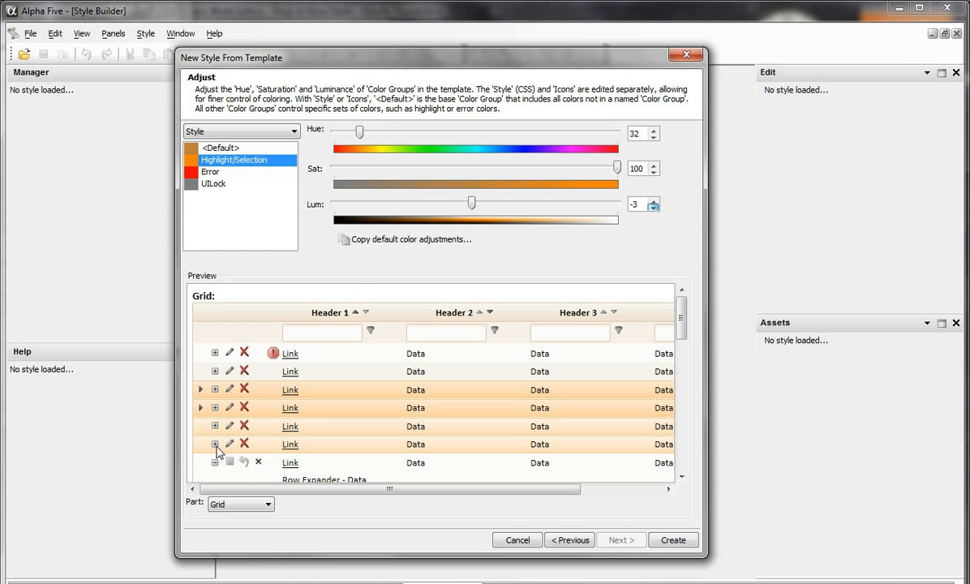
pyautogui.moveTo(216, 449)
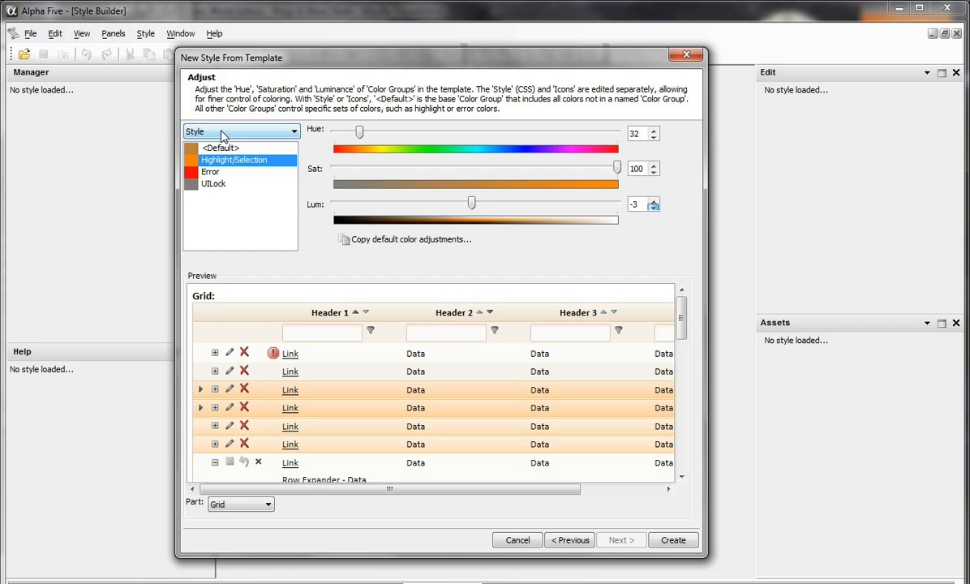
pyautogui.moveTo(208, 156)
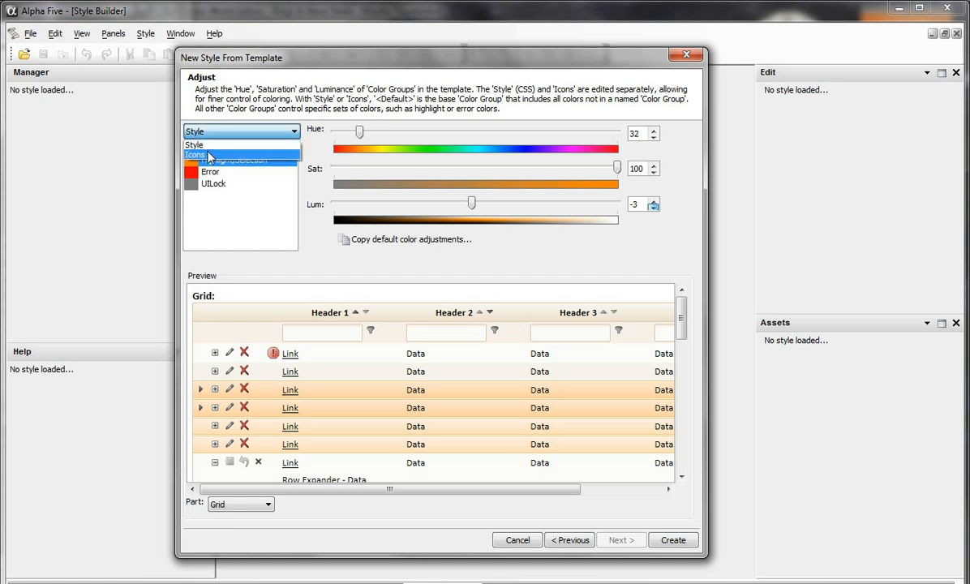
# Switch the Adjust page to the Icons colour groups.
pyautogui.click(195, 155)
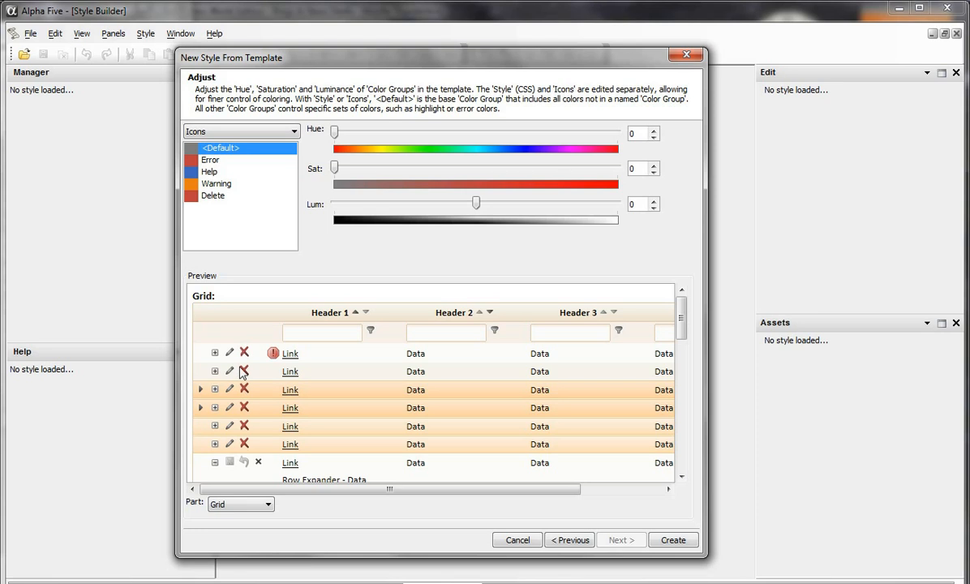
pyautogui.moveTo(239, 246)
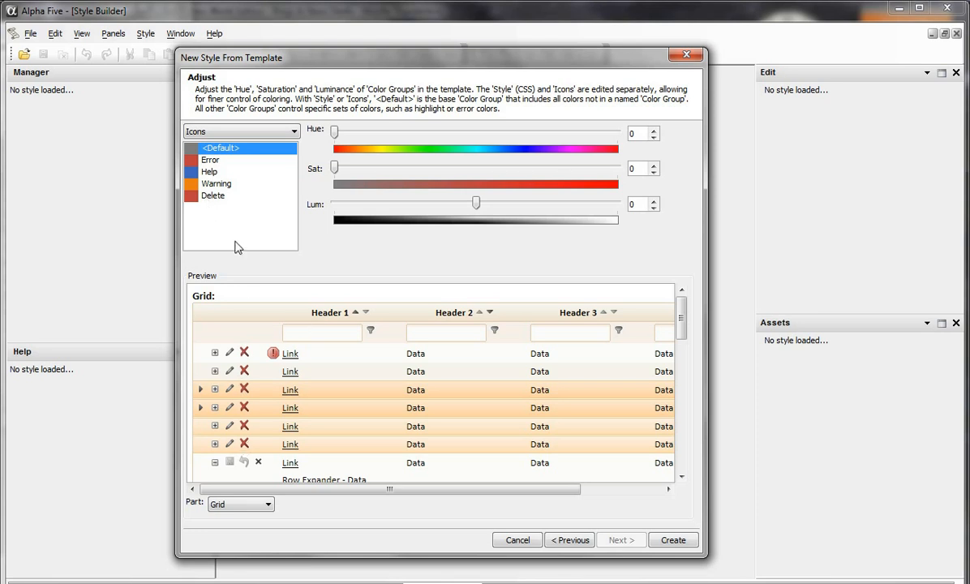
pyautogui.moveTo(227, 204)
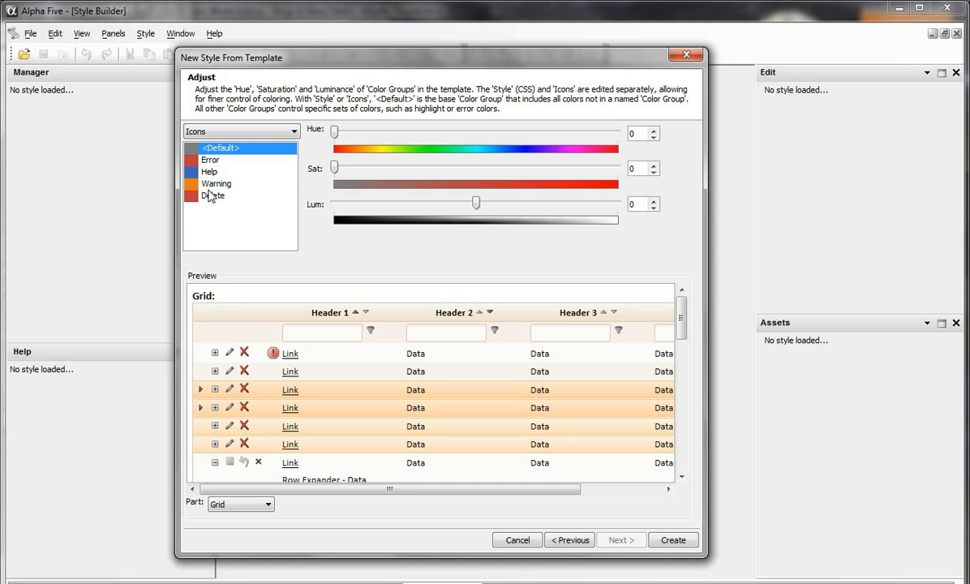
pyautogui.moveTo(256, 195)
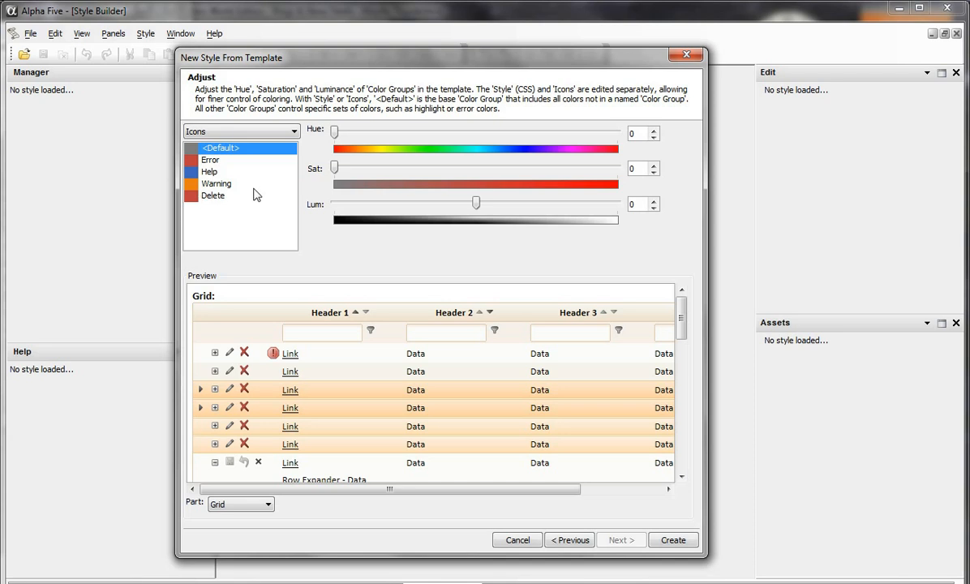
pyautogui.moveTo(207, 347)
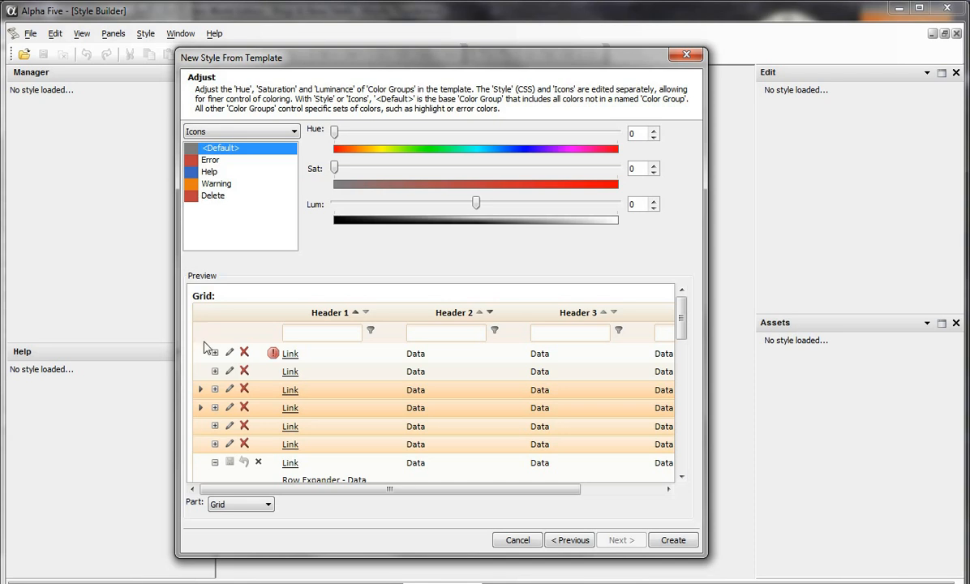
pyautogui.moveTo(322, 154)
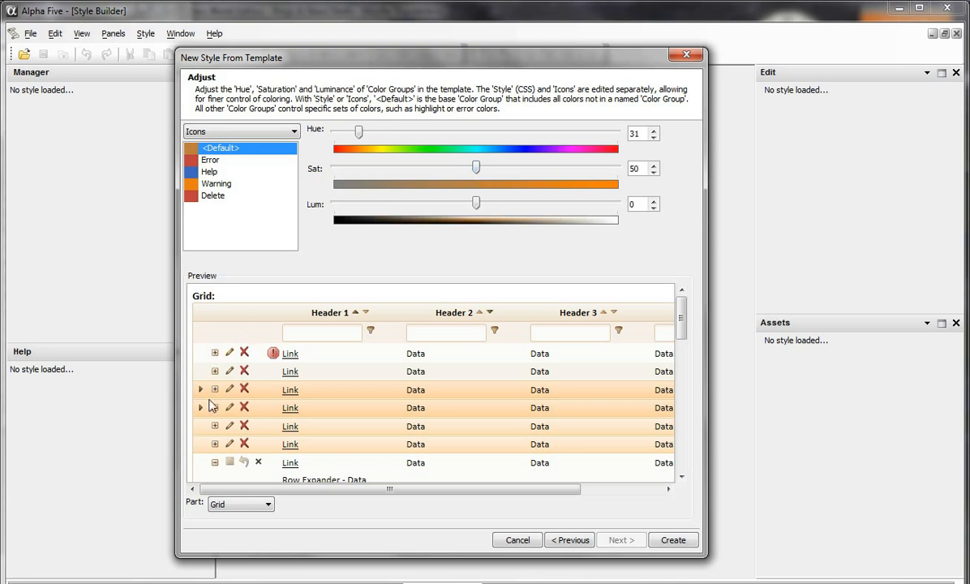
pyautogui.moveTo(260, 388)
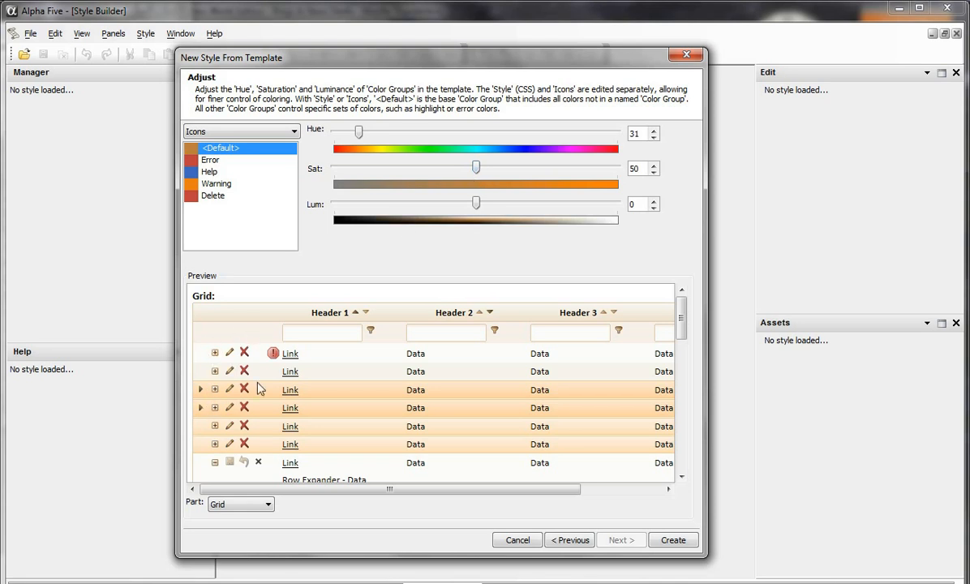
pyautogui.moveTo(654, 517)
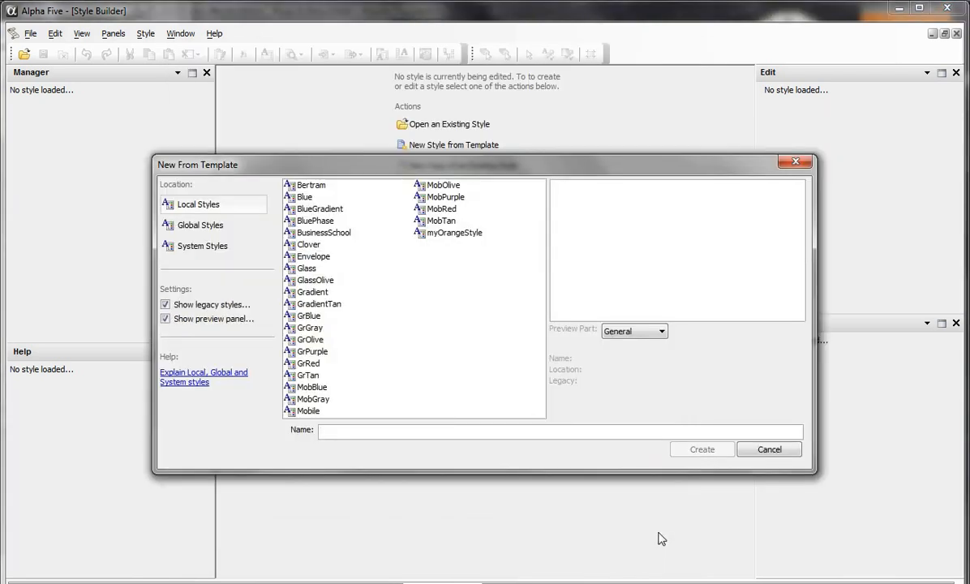
pyautogui.moveTo(558, 421)
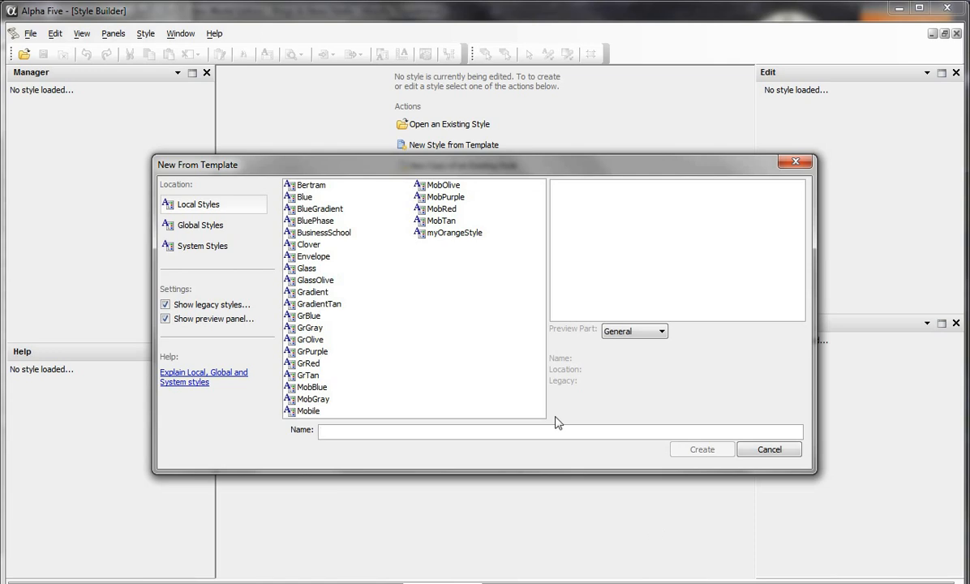
pyautogui.moveTo(503, 261)
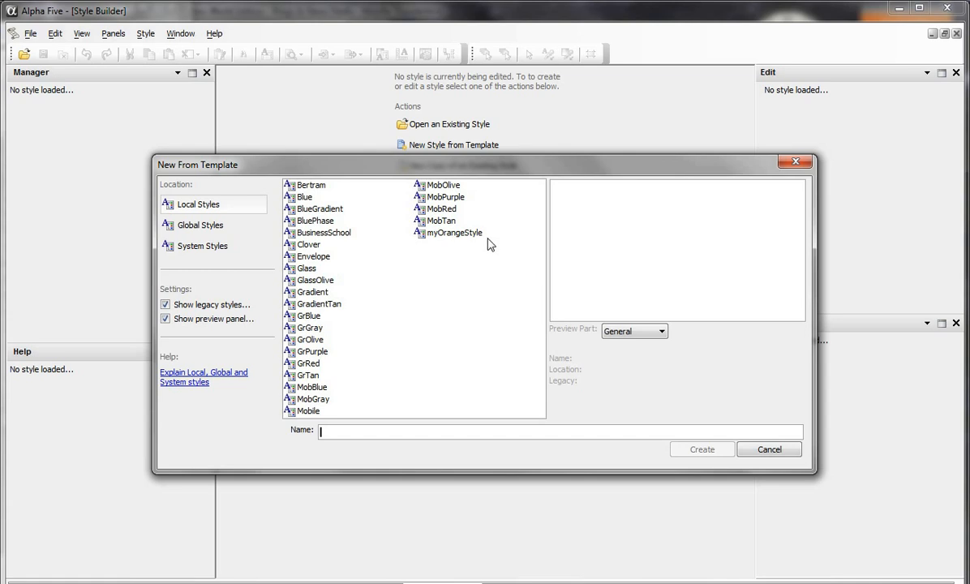
pyautogui.moveTo(444, 239)
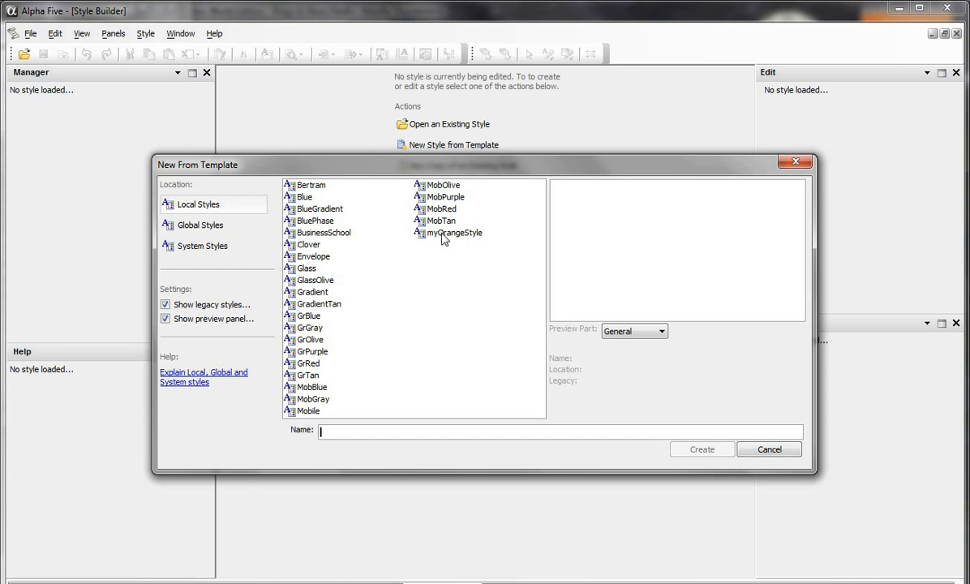
# Create a new style from the myOrangeStyle local template, triggering the exists warning.
pyautogui.click(454, 233)
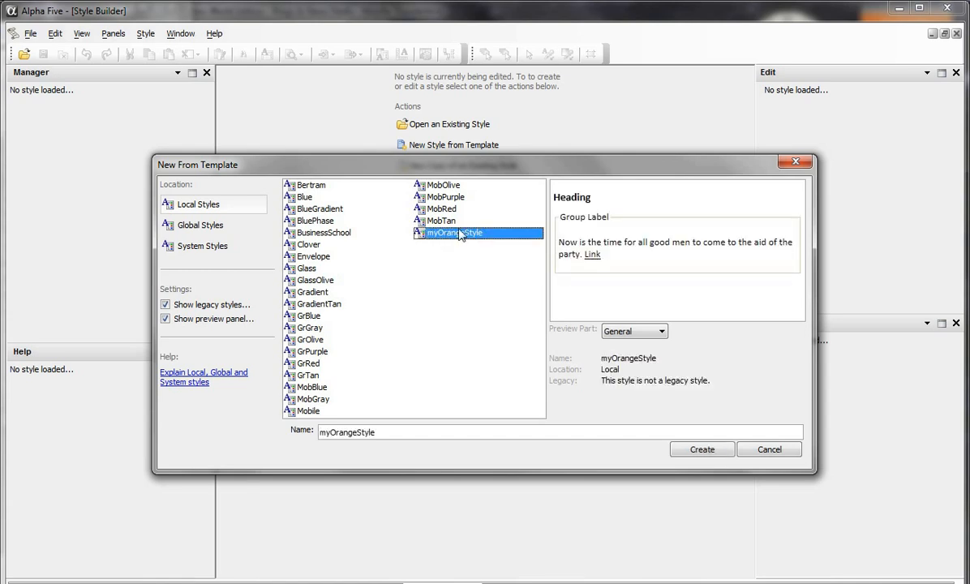
pyautogui.moveTo(678, 469)
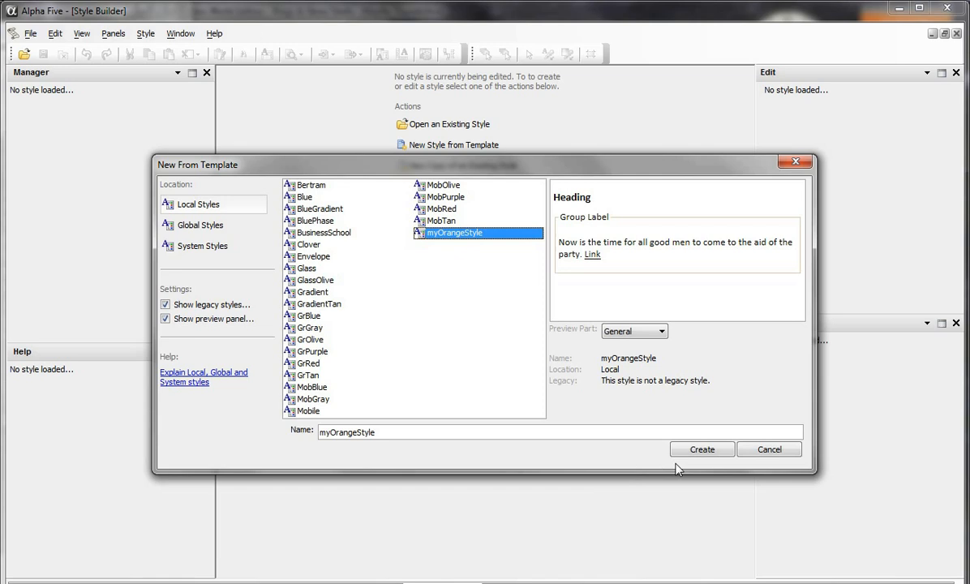
pyautogui.click(701, 448)
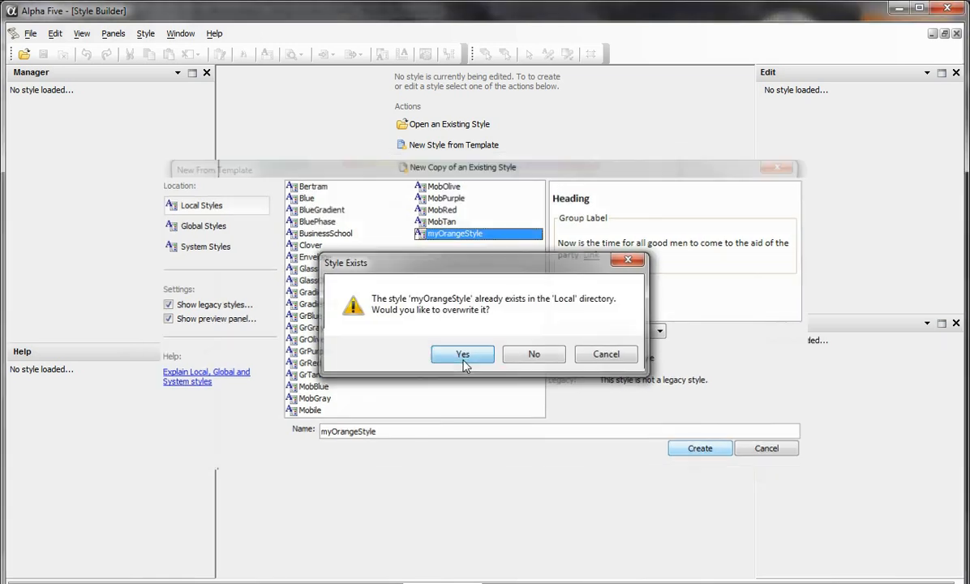
# Confirm overwriting the existing local myOrangeStyle so it opens for editing.
pyautogui.click(462, 353)
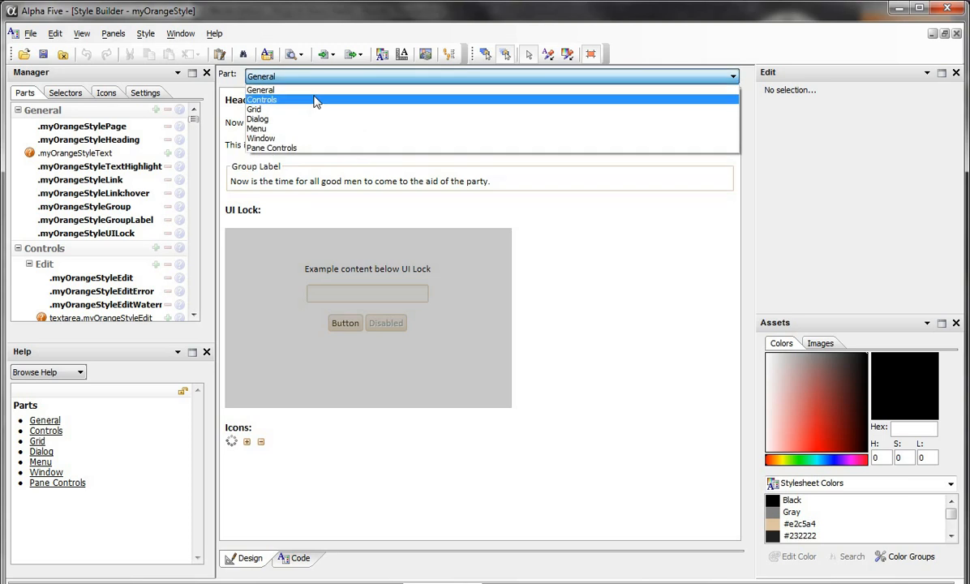
# Display the Grid part of myOrangeStyle and review its orange-tinted preview.
pyautogui.click(254, 108)
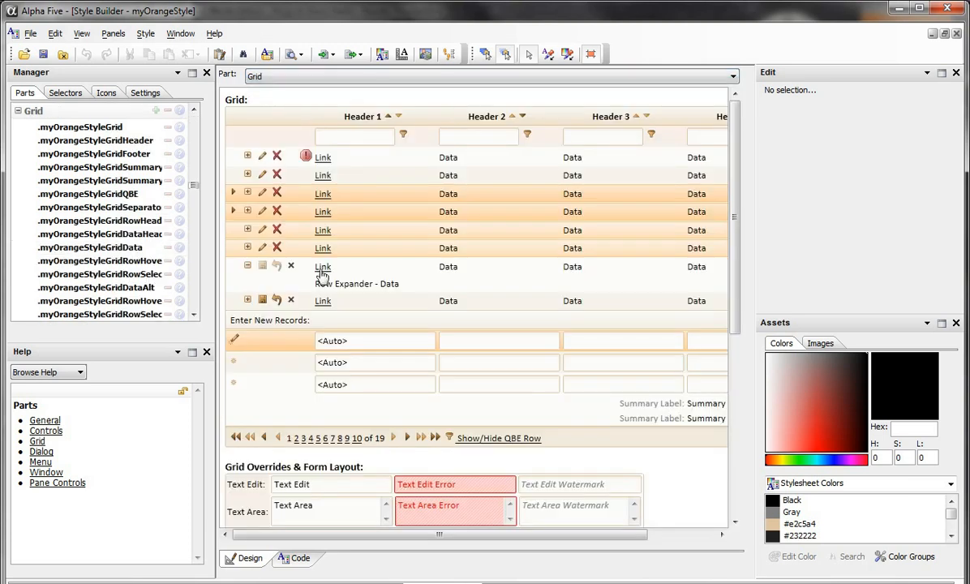
pyautogui.moveTo(733, 133)
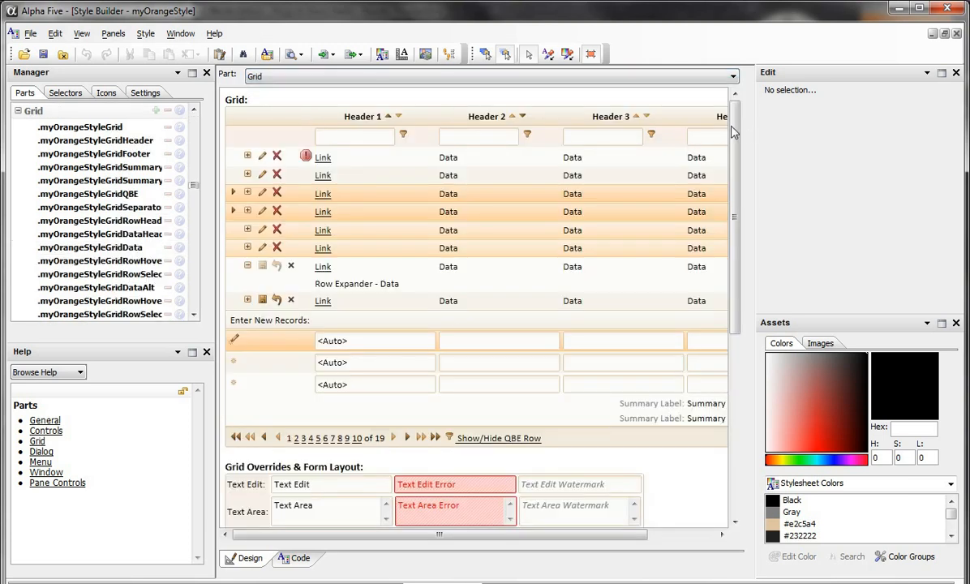
pyautogui.scroll(-3)
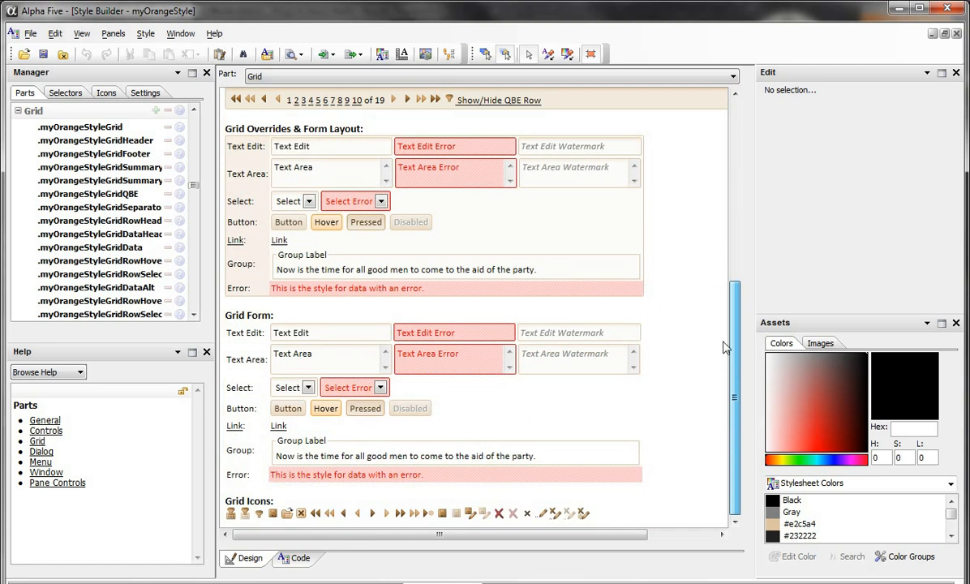
pyautogui.scroll(3)
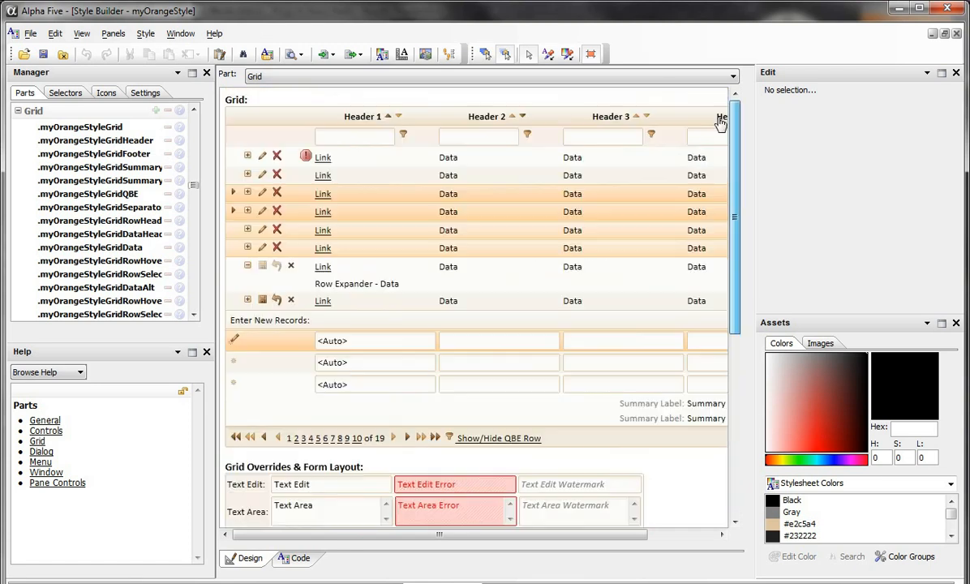